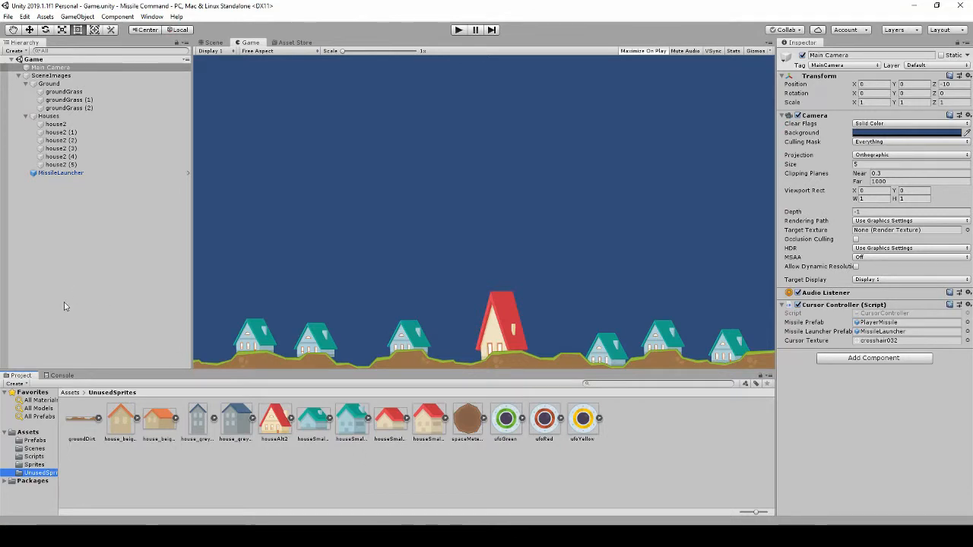
mouse_move(95, 342)
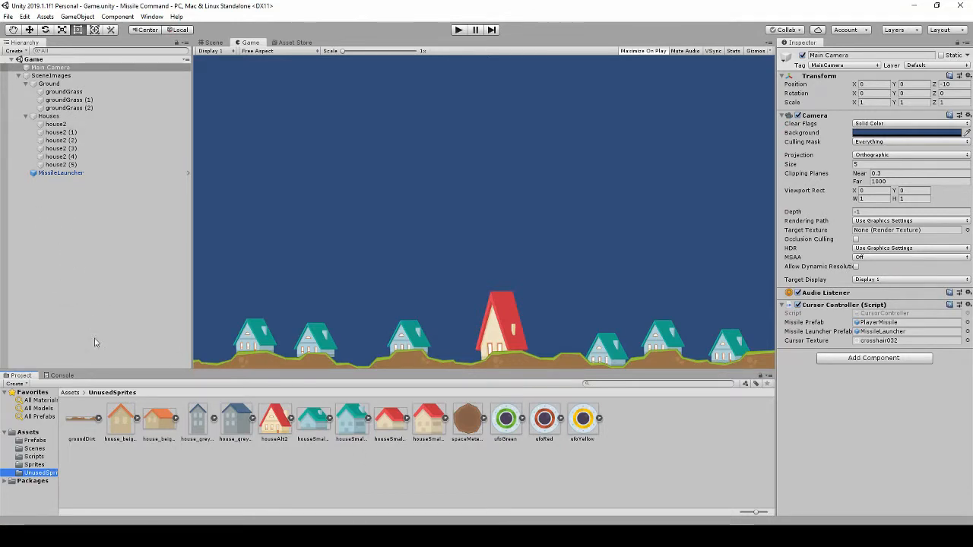
Step: Select the spaceMeteors sprite in the project's Assets/Sprites folder
click(466, 418)
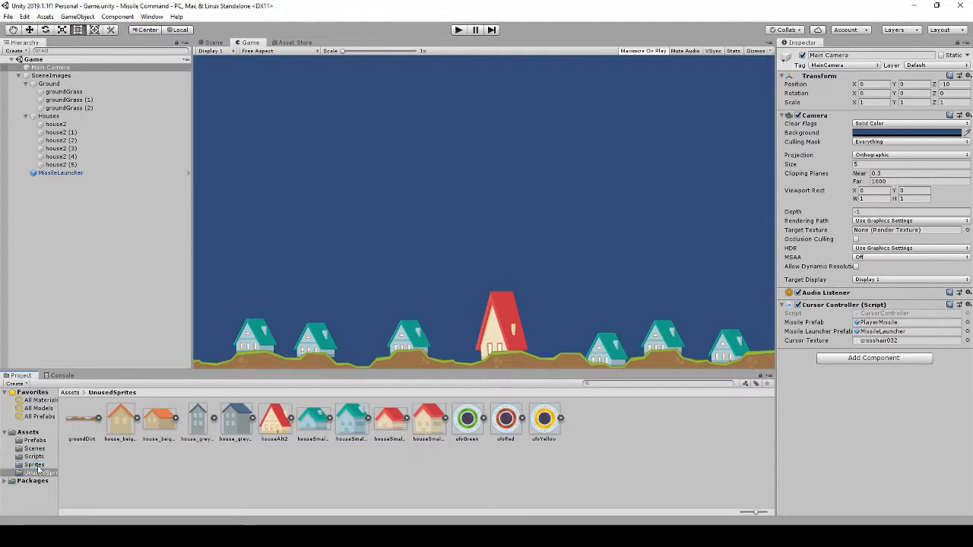
click(34, 465)
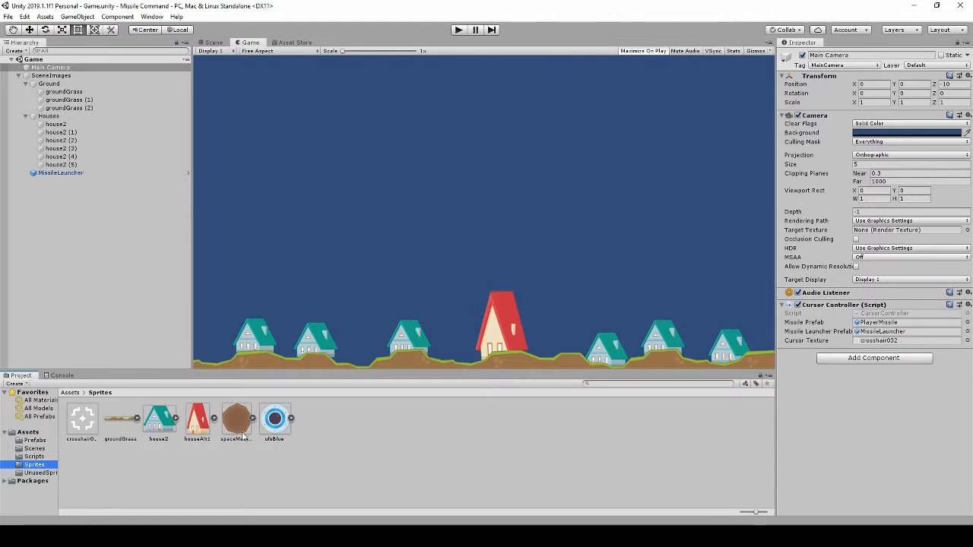
click(235, 418)
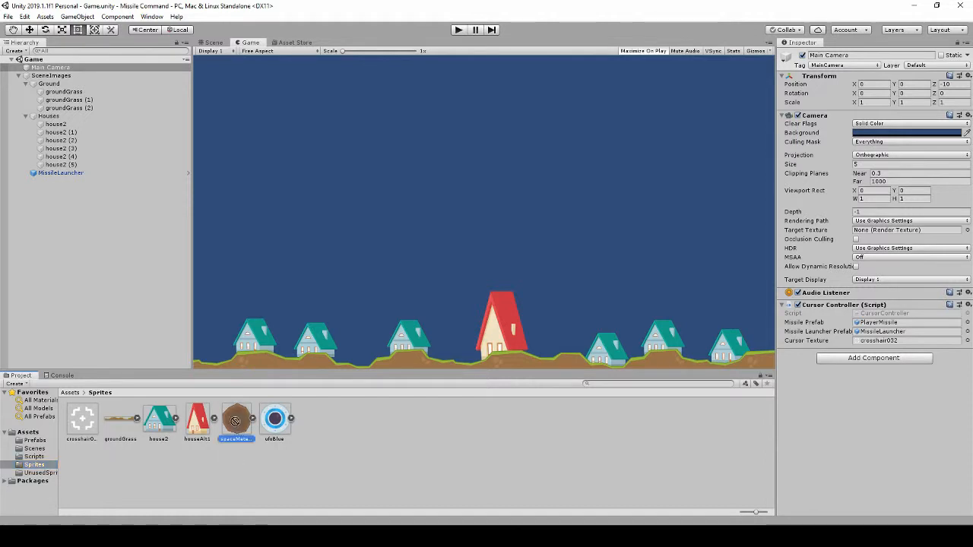
Step: Drop the meteor sprite into the scene and set its Transform scale to 0.1, then 0.05
drag(236, 418, 486, 213)
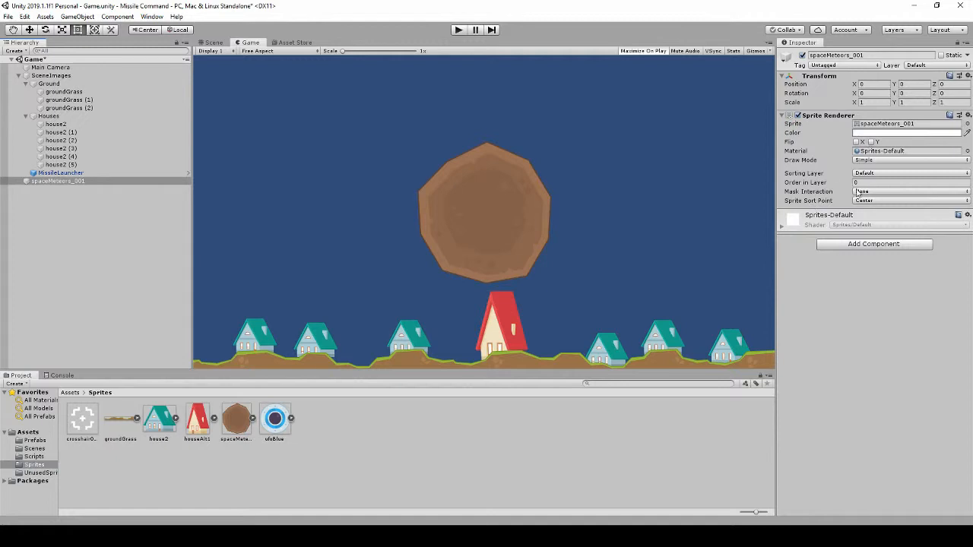
click(874, 102)
text(.5)
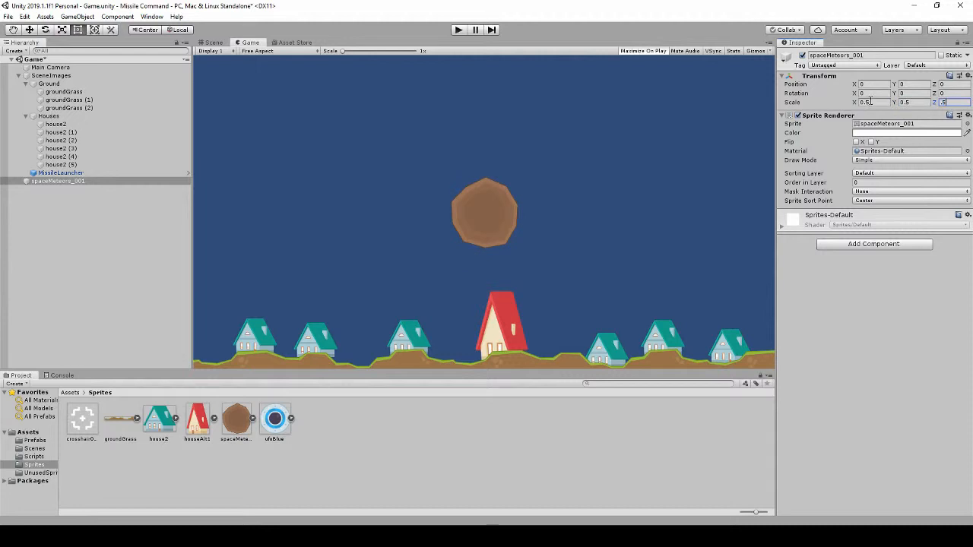
text(0.1)
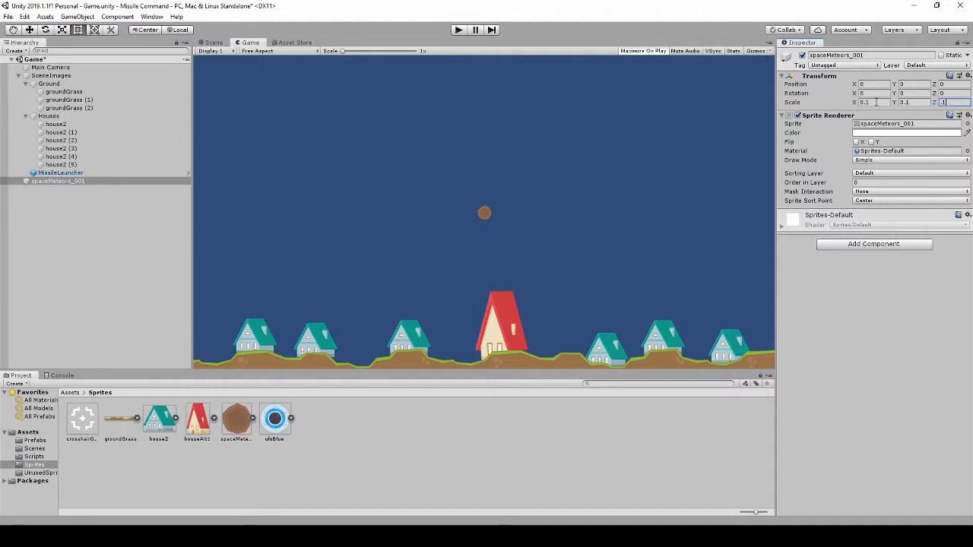
click(866, 102)
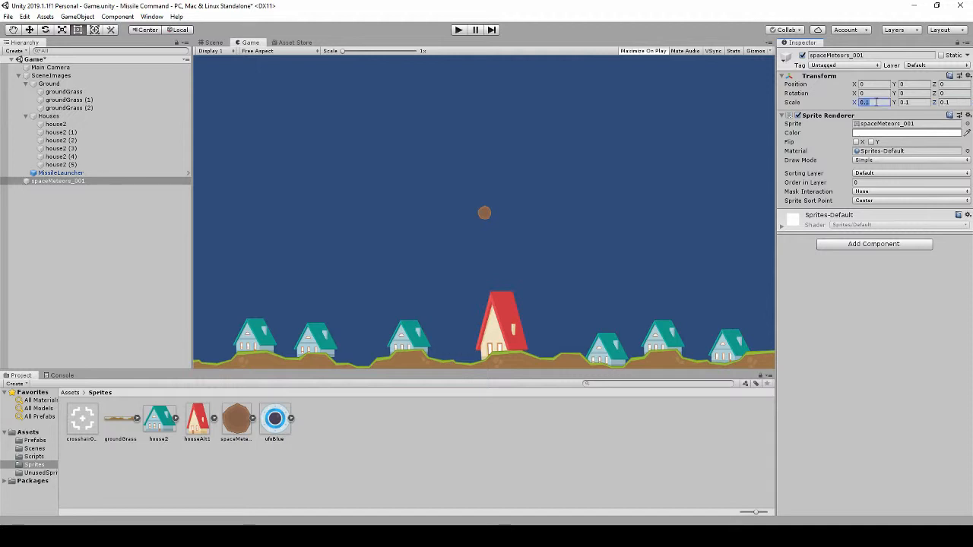
text(0.05)
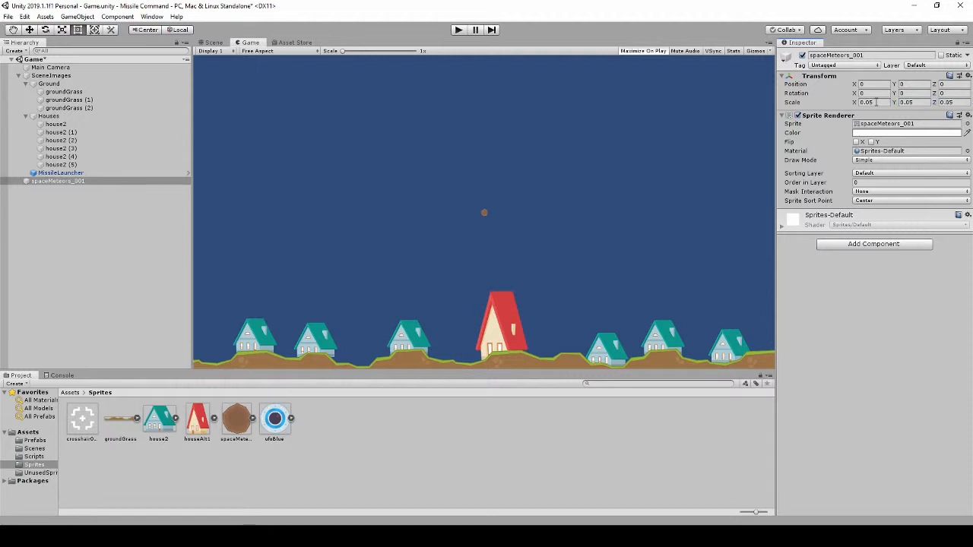
click(59, 181)
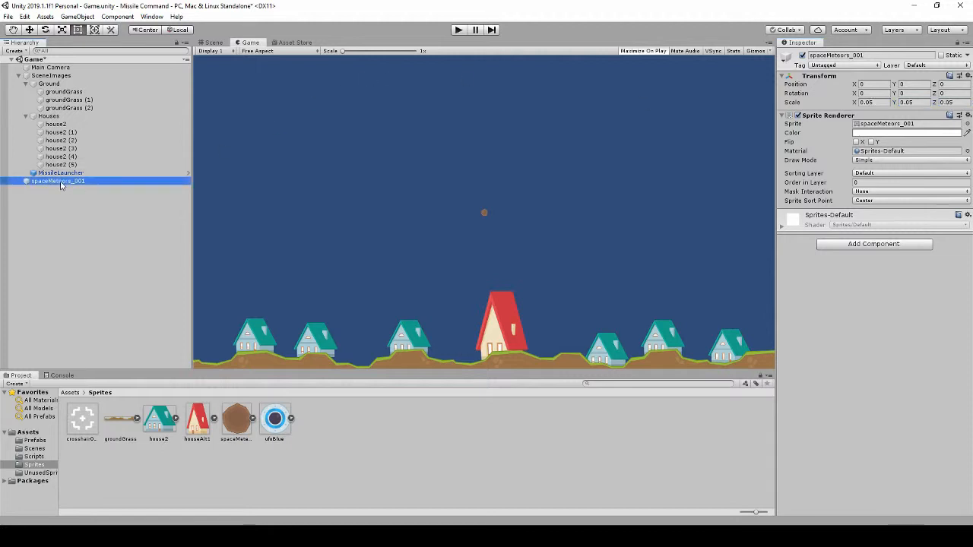
Step: Rename the meteor object PlayerMissileExplosion and keep it selected in the Hierarchy
double_click(57, 181)
text(PlayerMissileExplosion)
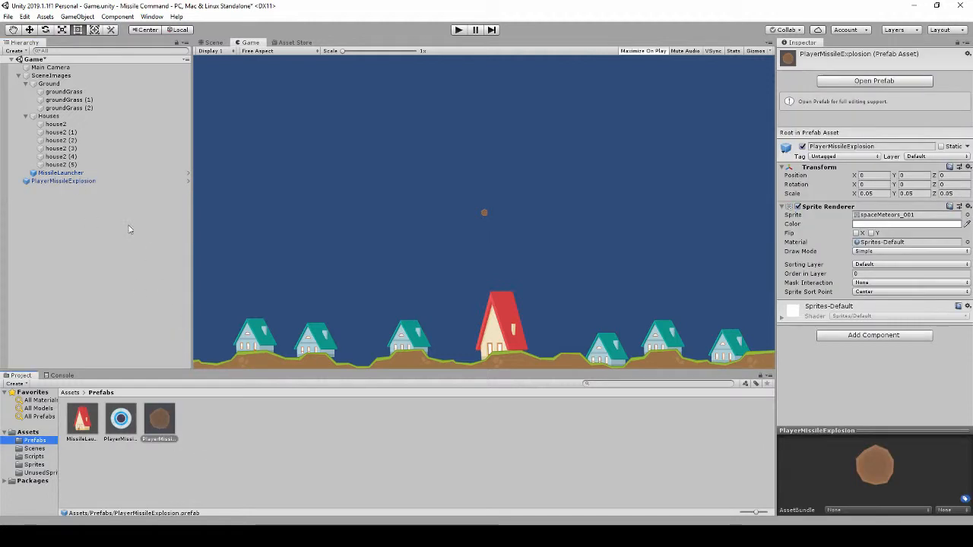
click(62, 181)
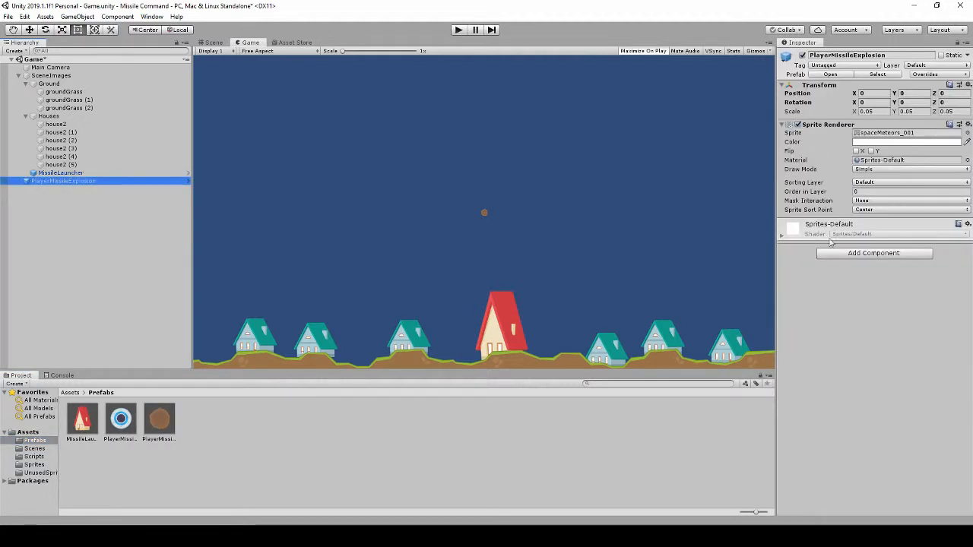
mouse_move(267, 228)
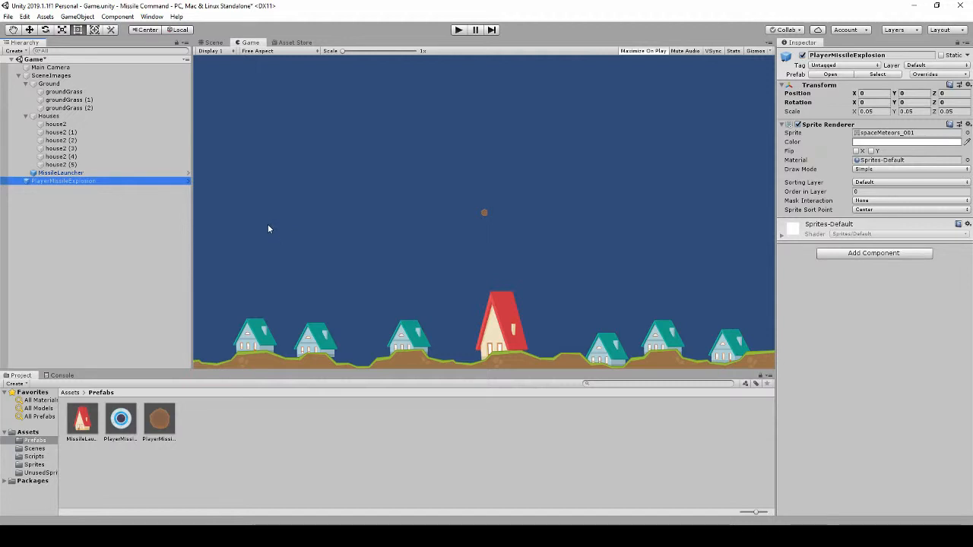
mouse_move(152, 219)
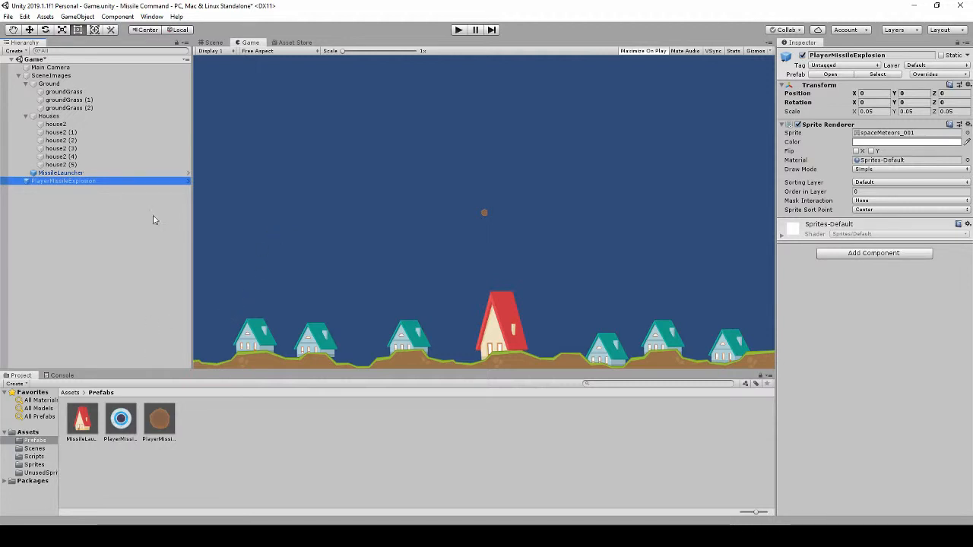
Step: Show the Animation window via Window > Animation > Animation
click(152, 17)
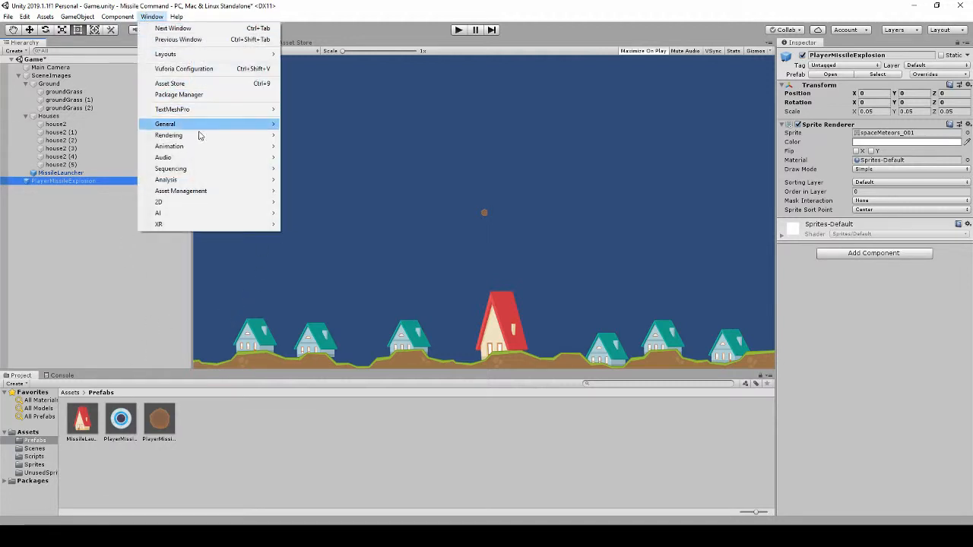
mouse_move(169, 146)
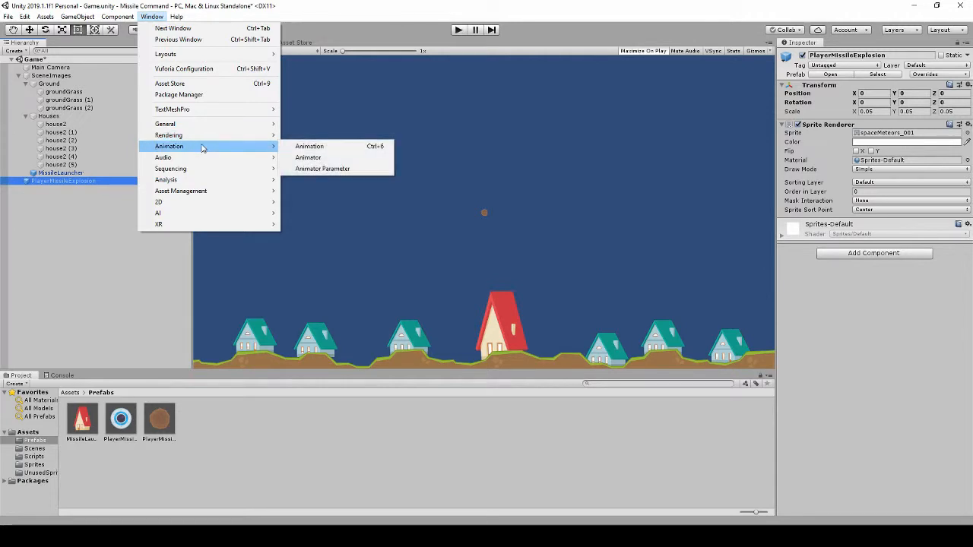
click(309, 146)
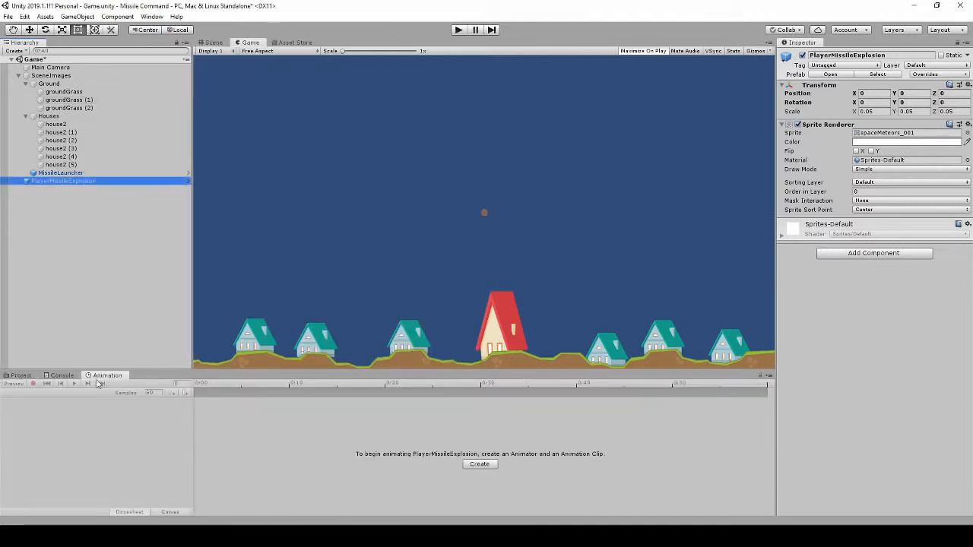
mouse_move(349, 322)
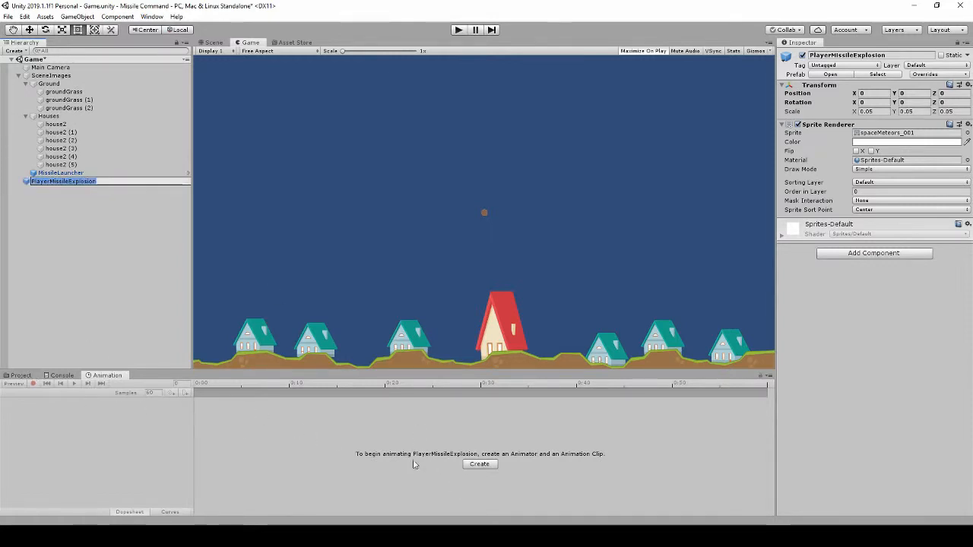
Step: Create a PlayerMissileExplosion clip saved in a new Assets/Animations folder
click(480, 463)
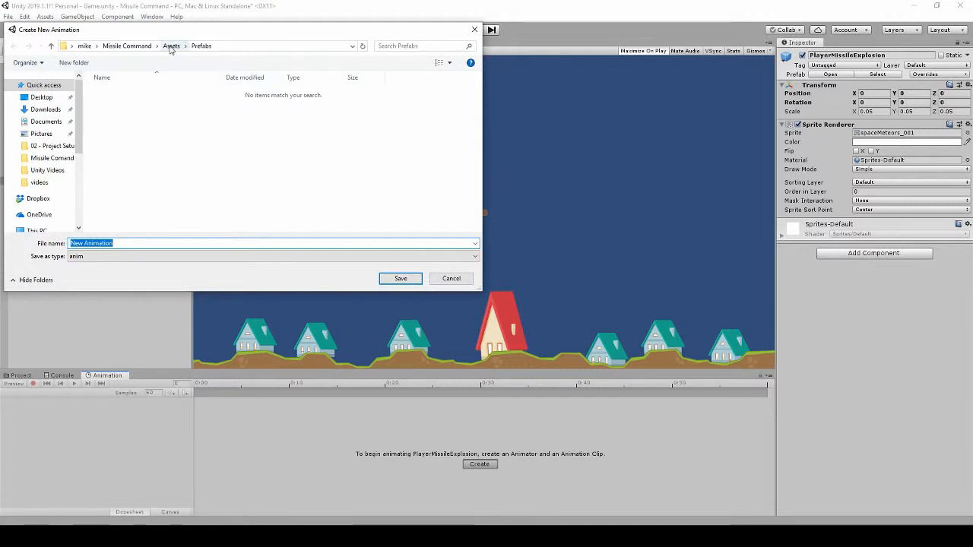
click(170, 45)
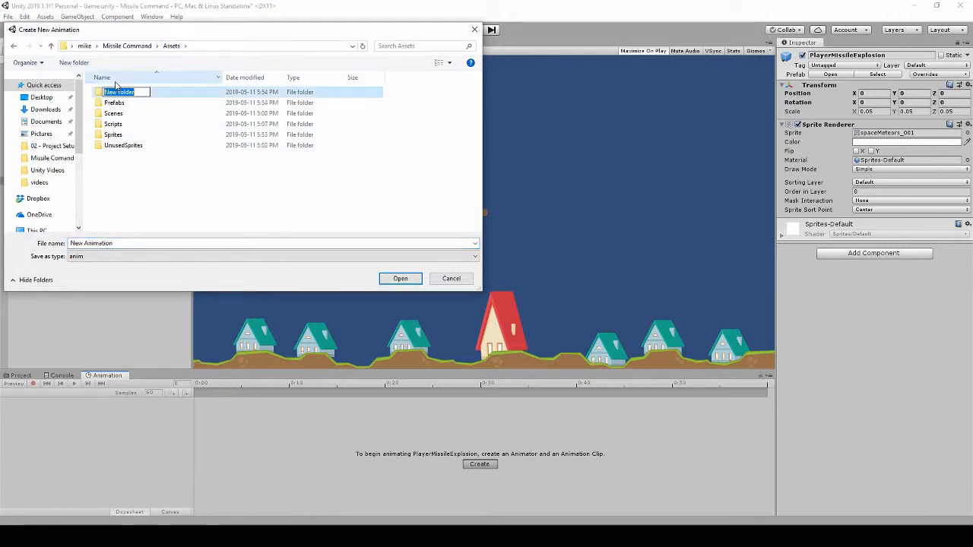
text(Animations)
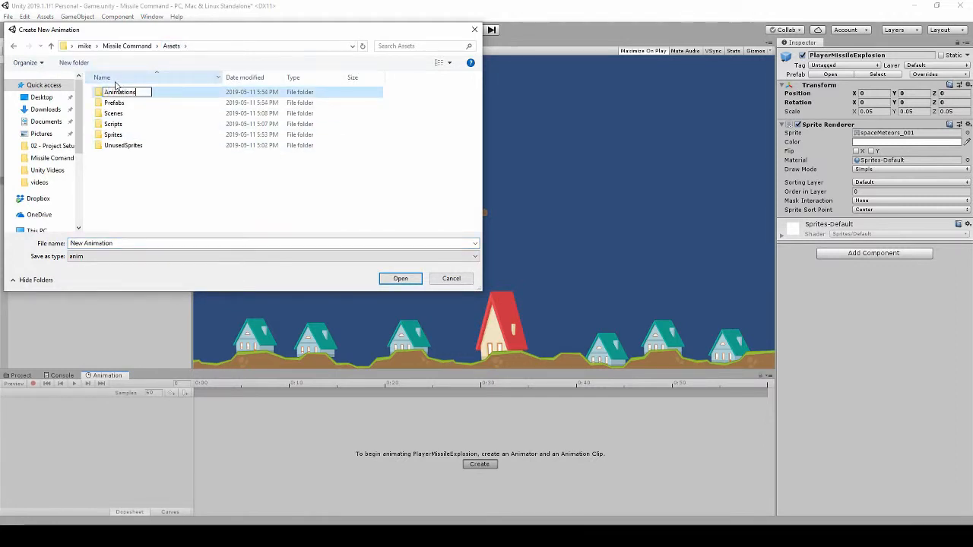
double_click(118, 93)
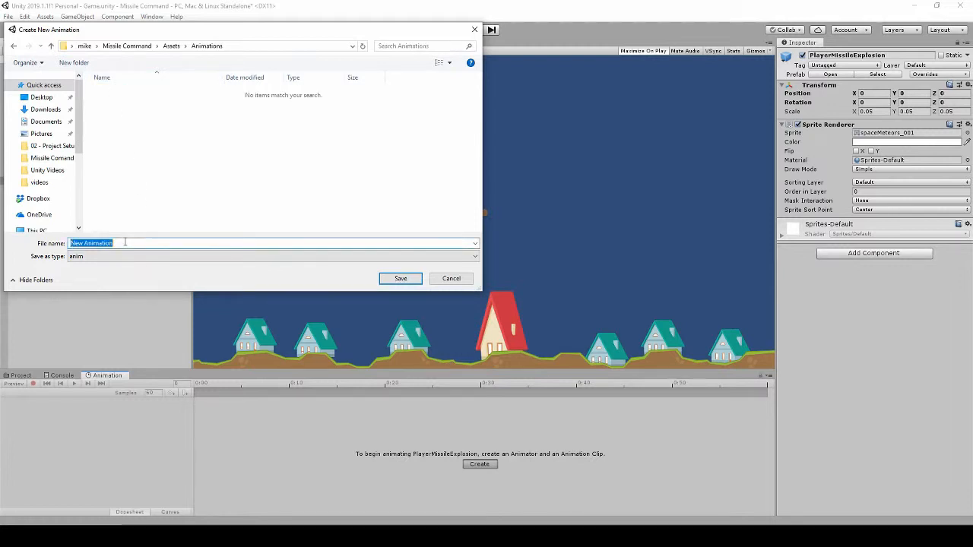
text(PlayerMissileEx)
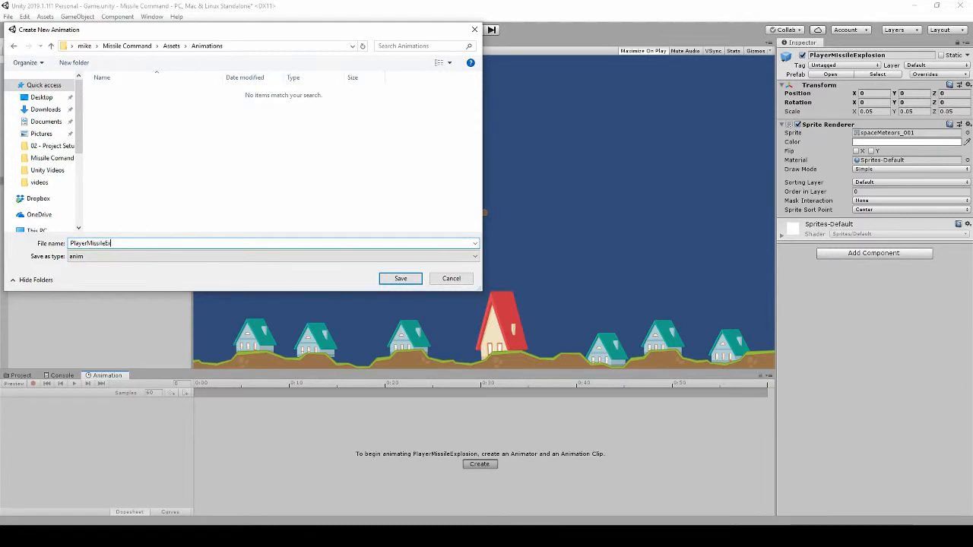
click(401, 278)
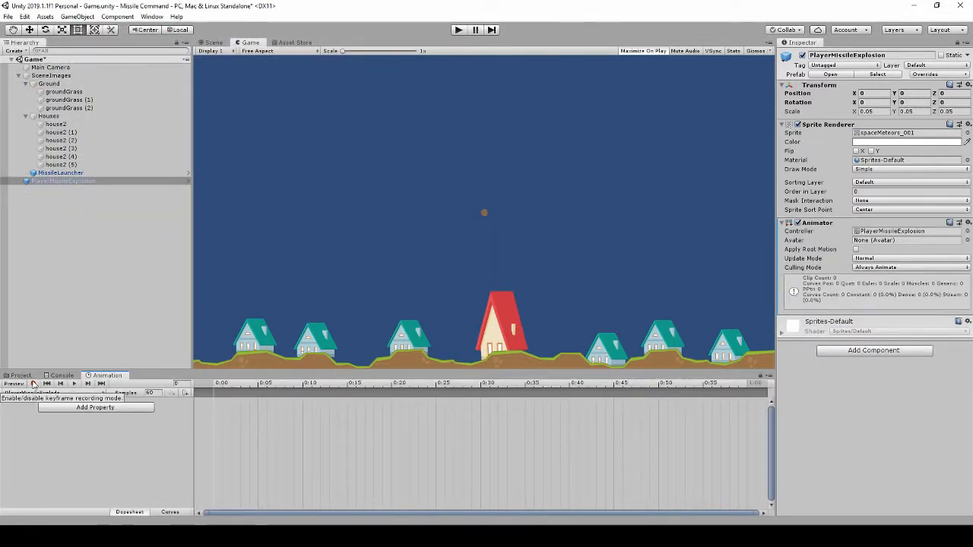
Step: Record Scale keyframes on the clip so the explosion grows to about 0.37–0.4 scale
click(34, 383)
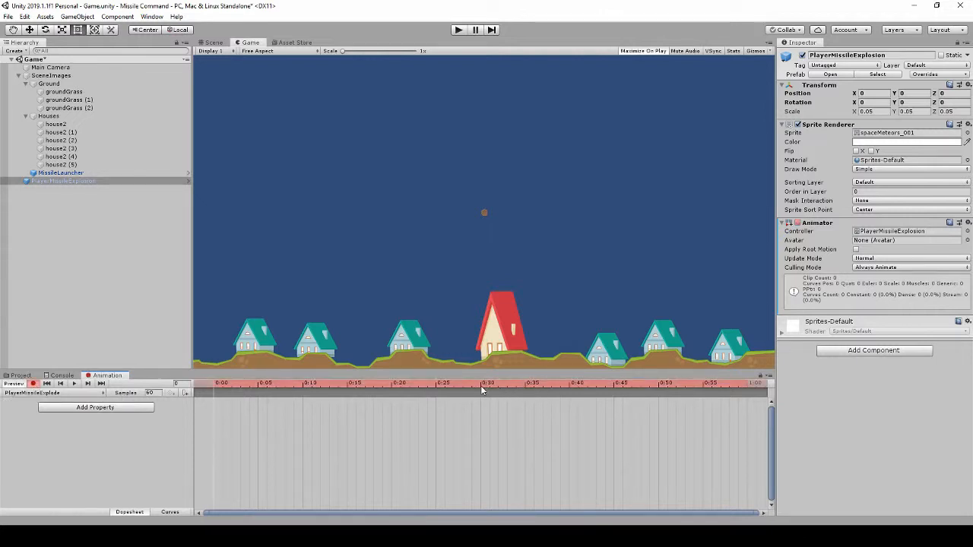
click(481, 383)
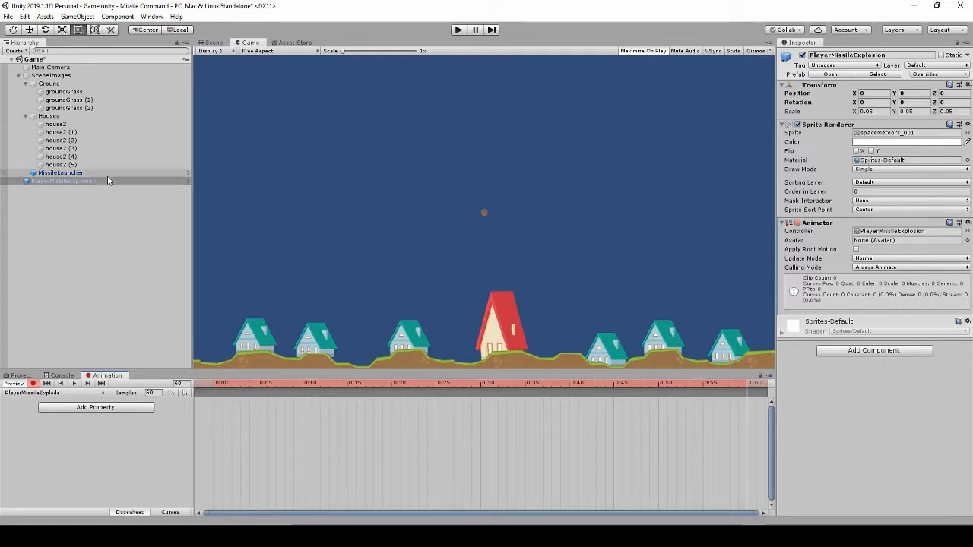
click(213, 43)
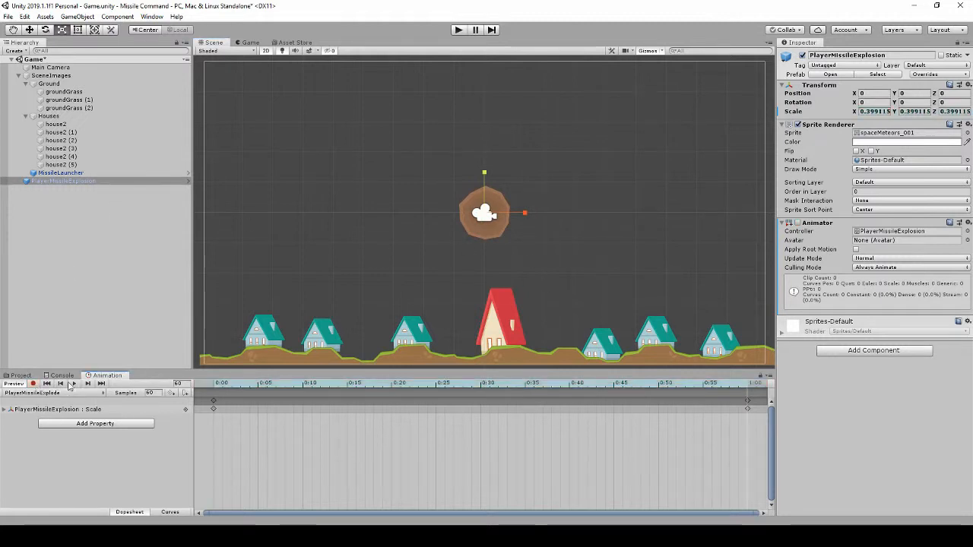
click(73, 383)
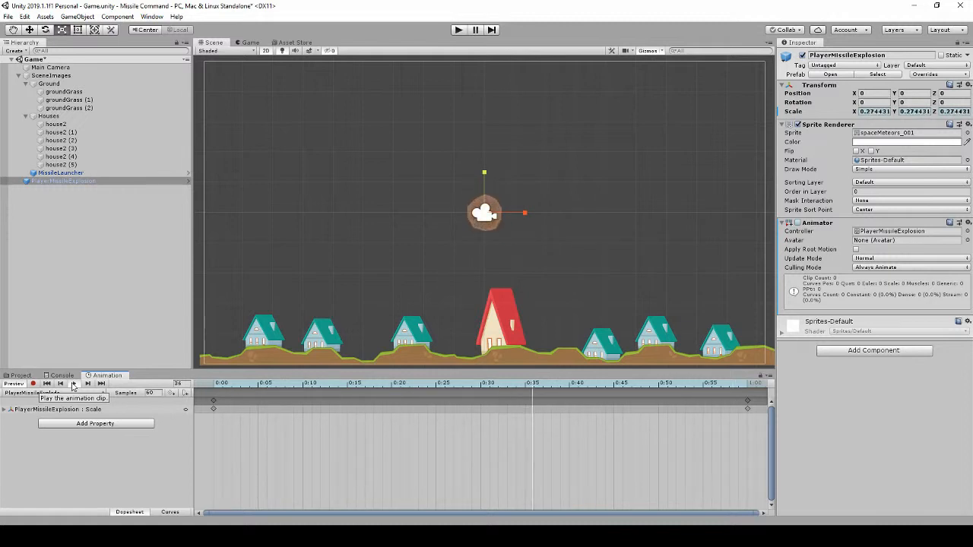
Step: Uncheck Loop Time on the PlayerMissileExplode clip and test it in Play mode
click(21, 374)
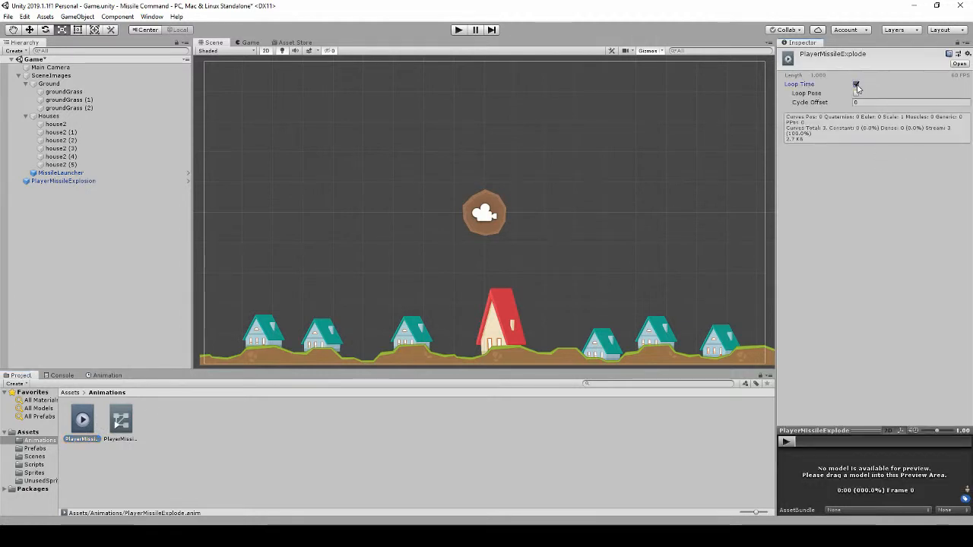
click(856, 83)
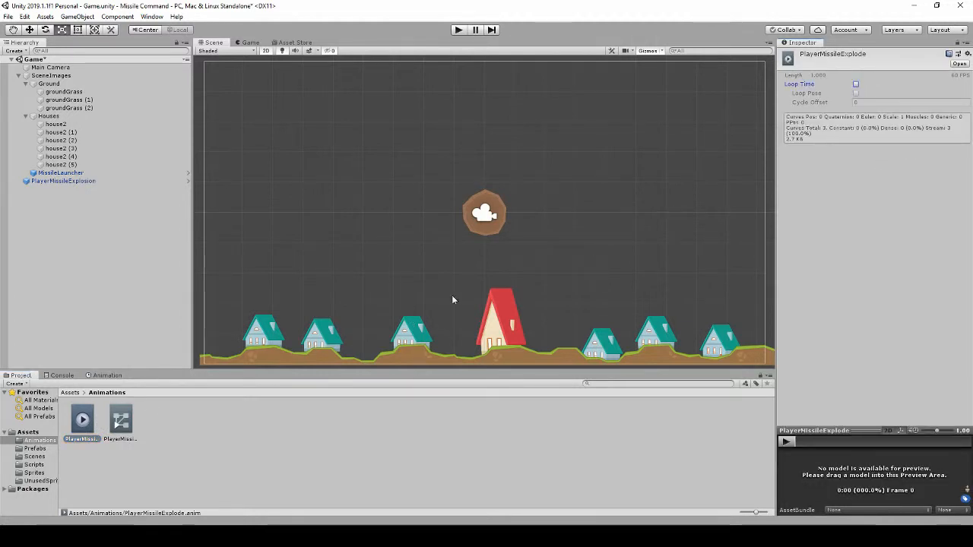
mouse_move(487, 241)
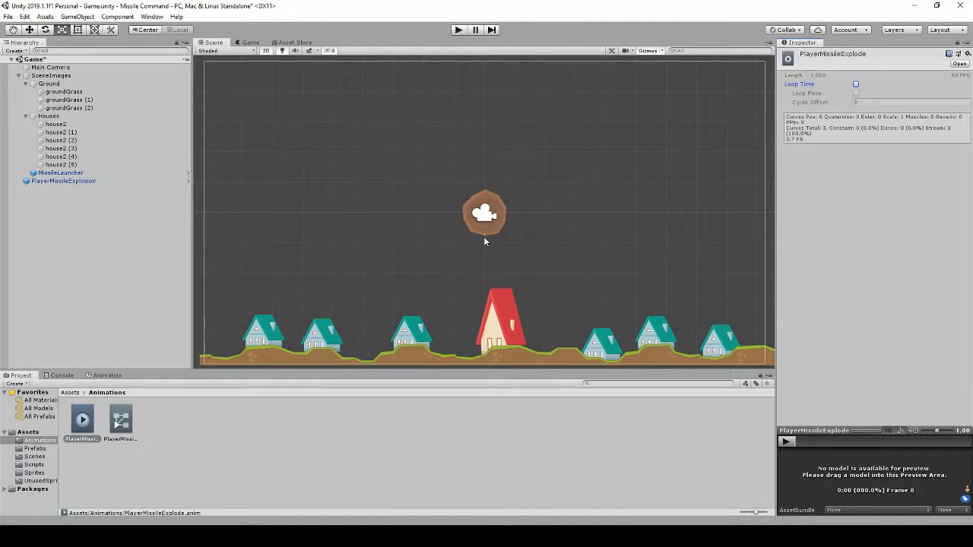
mouse_move(505, 201)
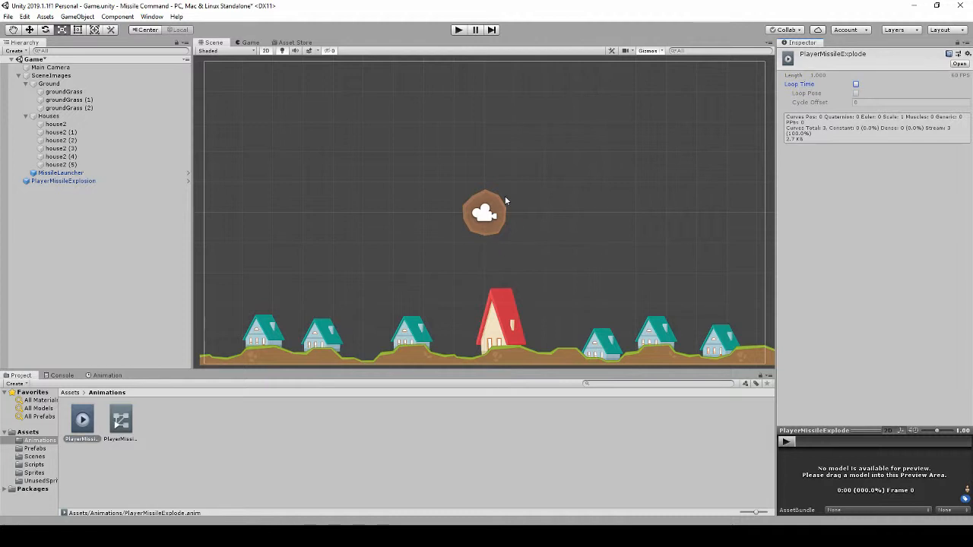
mouse_move(438, 240)
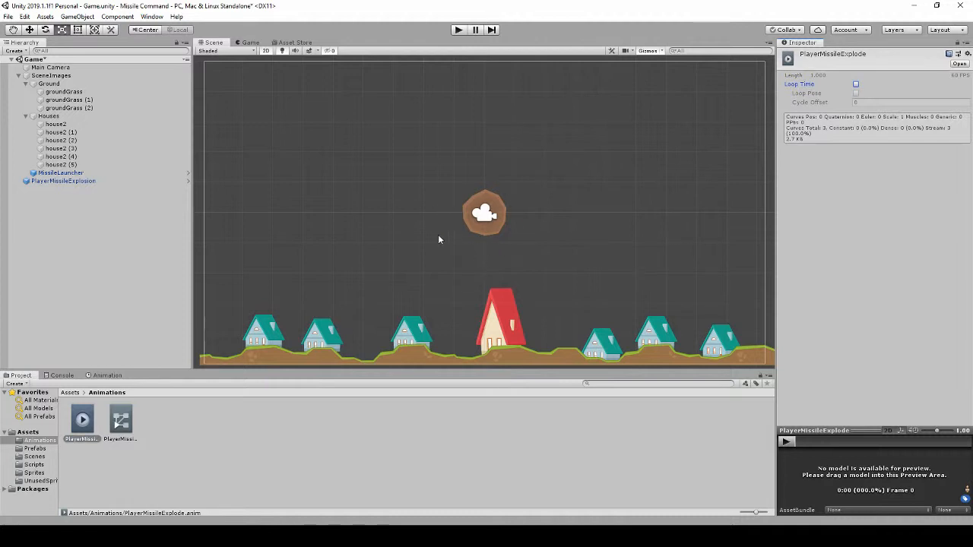
mouse_move(432, 237)
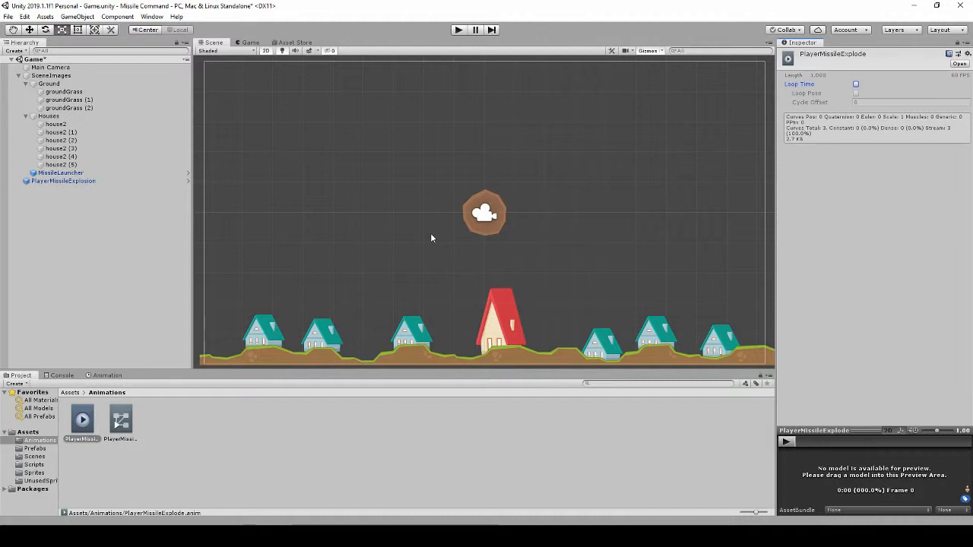
mouse_move(236, 304)
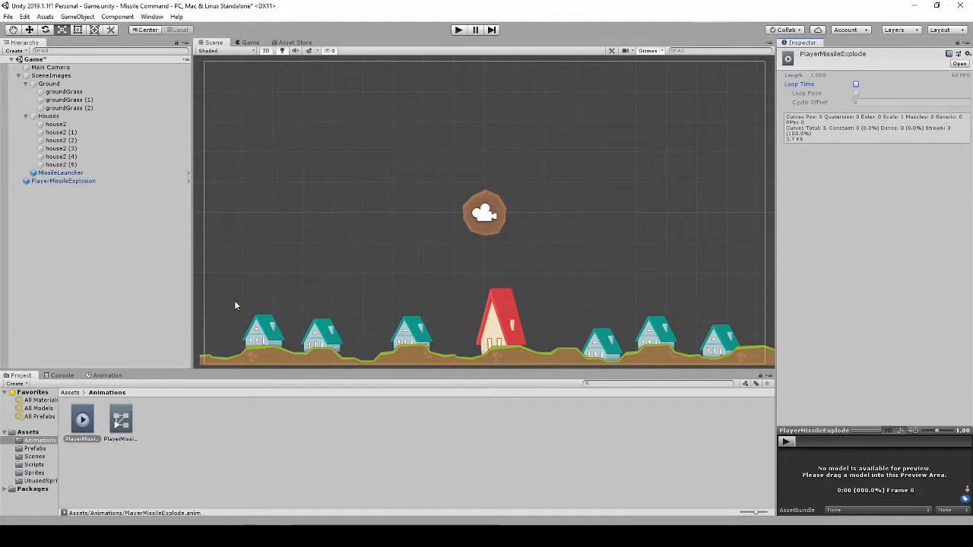
mouse_move(550, 188)
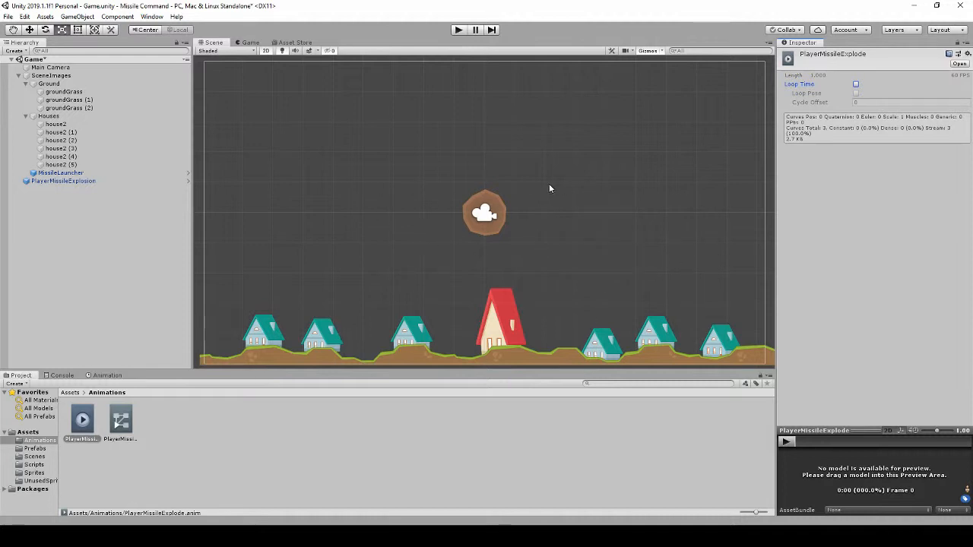
click(62, 181)
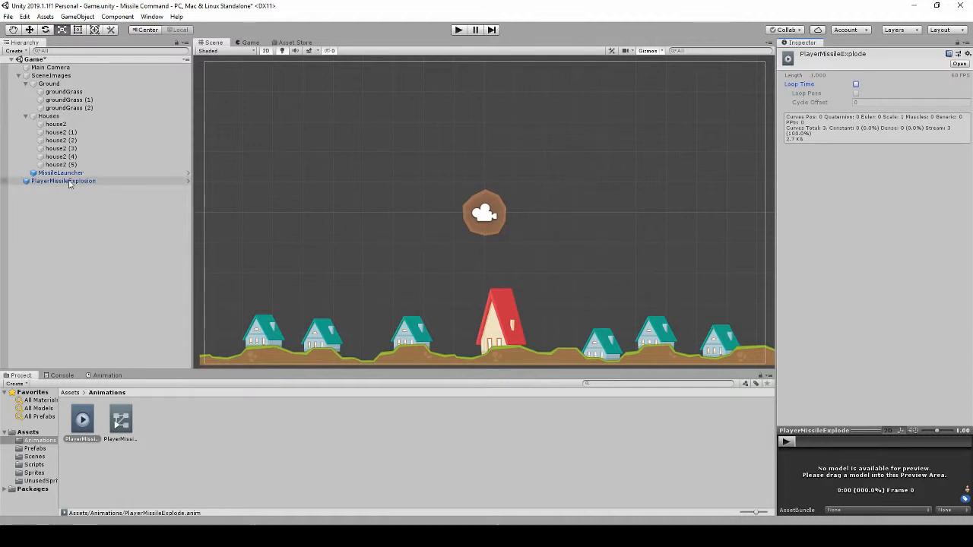
click(62, 181)
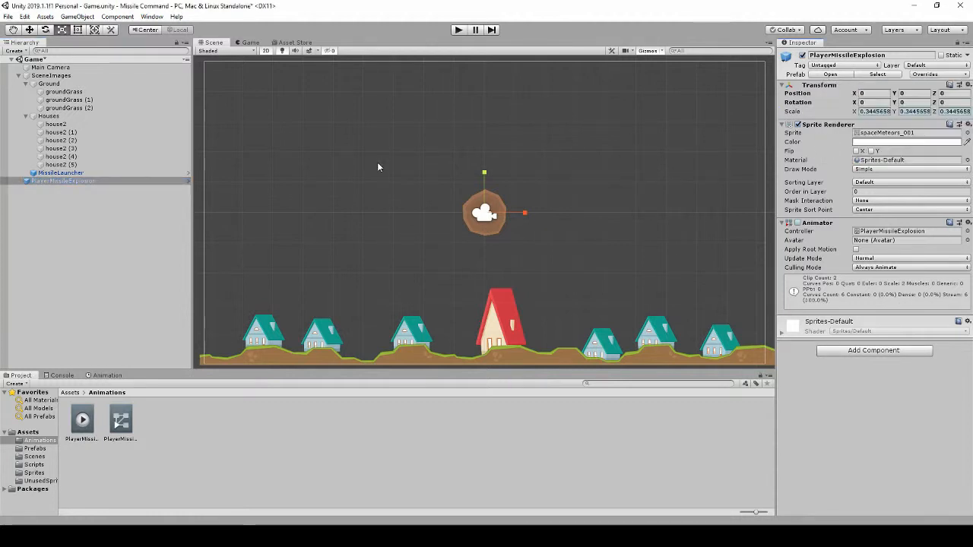
Step: Delete PlayerMissileExplosion from the Hierarchy and switch to Visual Studio
click(61, 181)
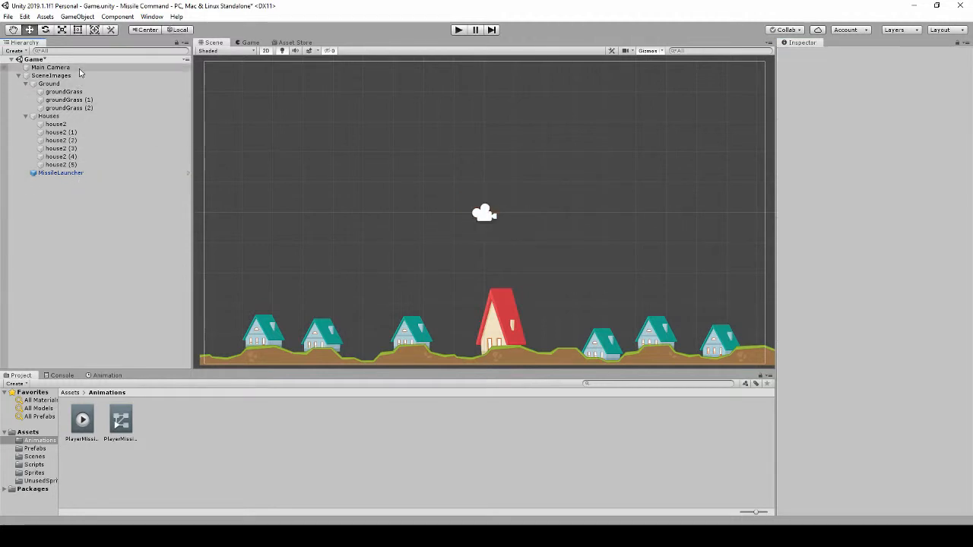
click(50, 67)
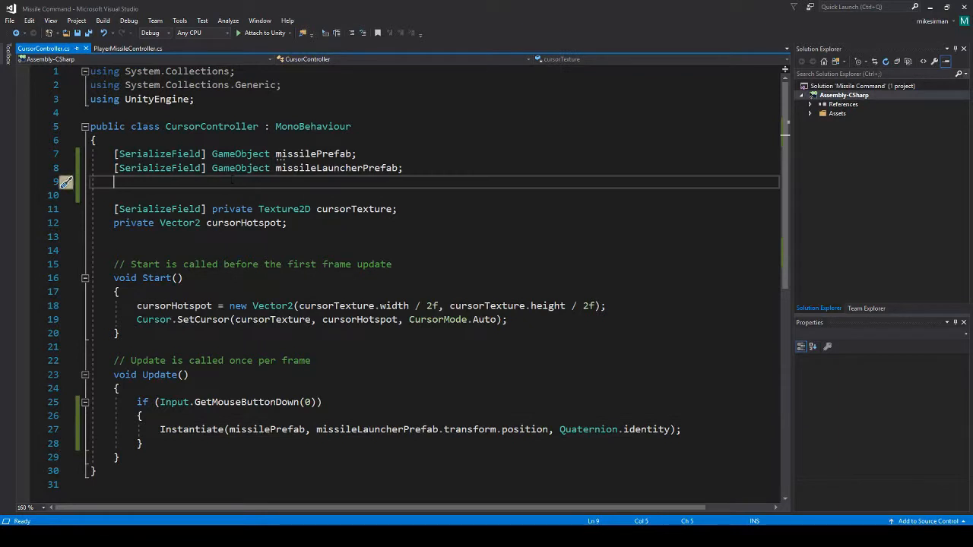
Step: Declare [SerializeField] private GameObject explosionPrefab; in PlayerMissileController below speed
click(127, 49)
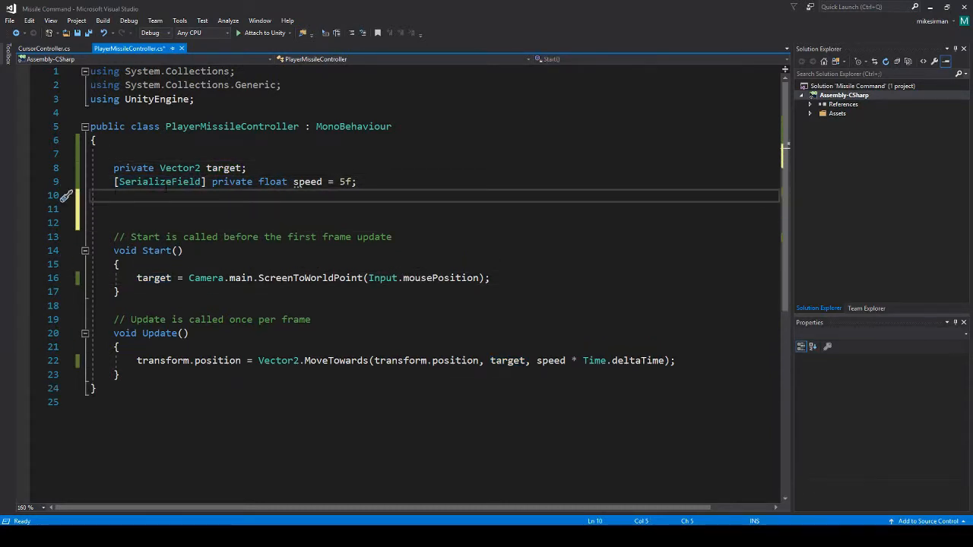
text([ser)
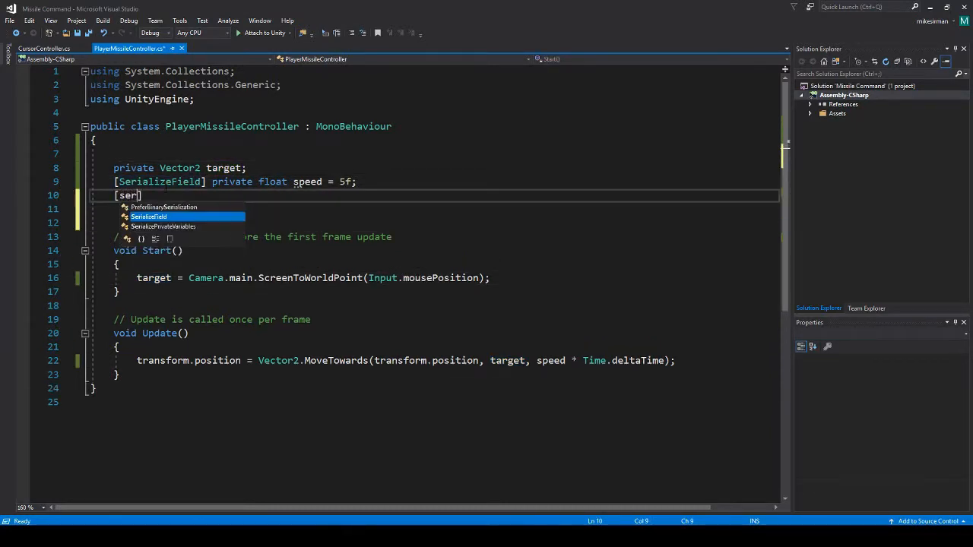
key(Tab)
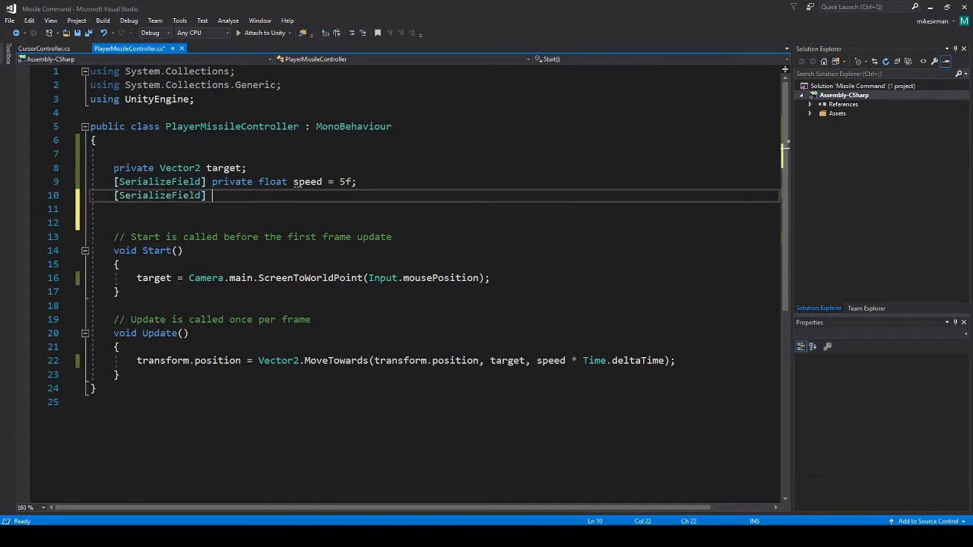
text(private GameObject)
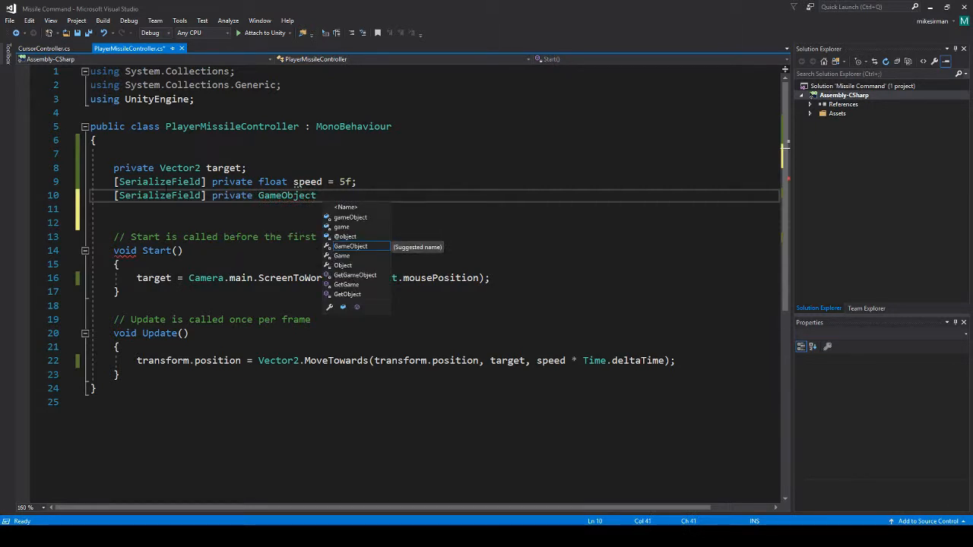
text(explosion)
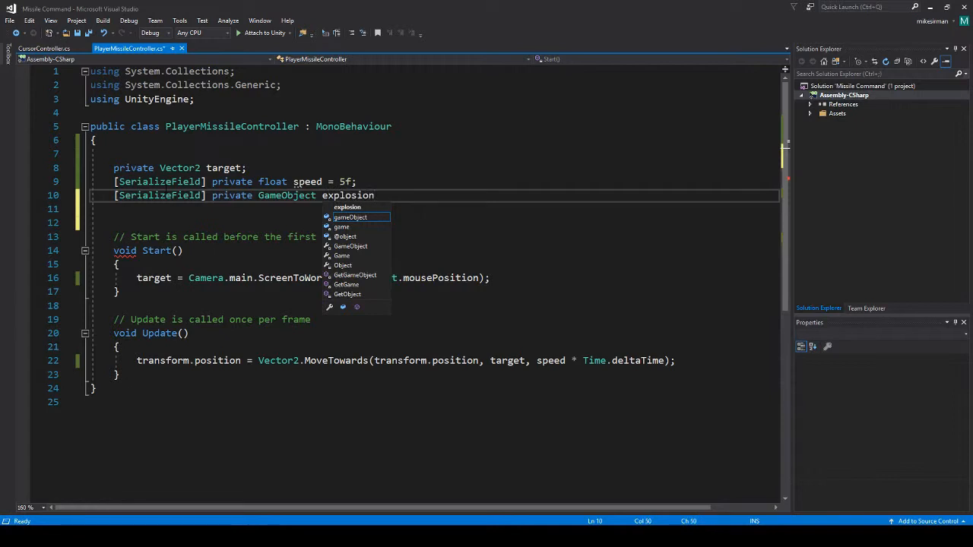
text(Prefab;l)
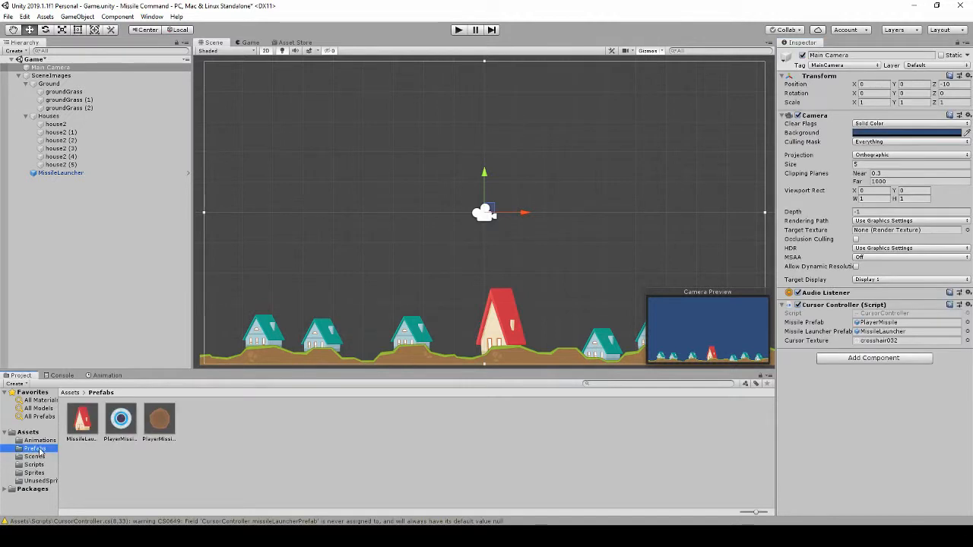
click(120, 418)
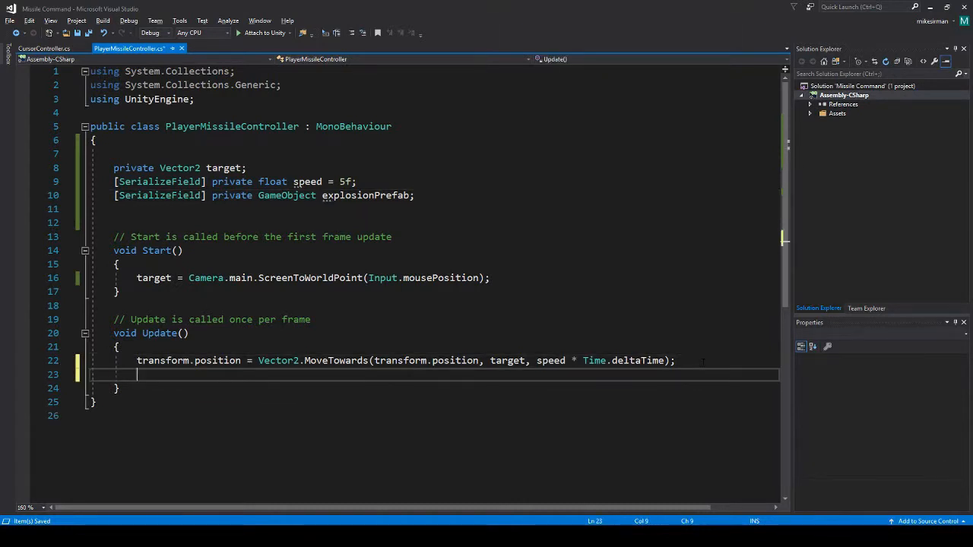
Step: In Update, instantiate explosionPrefab when transform.position equals the target
text(if (transform.position)
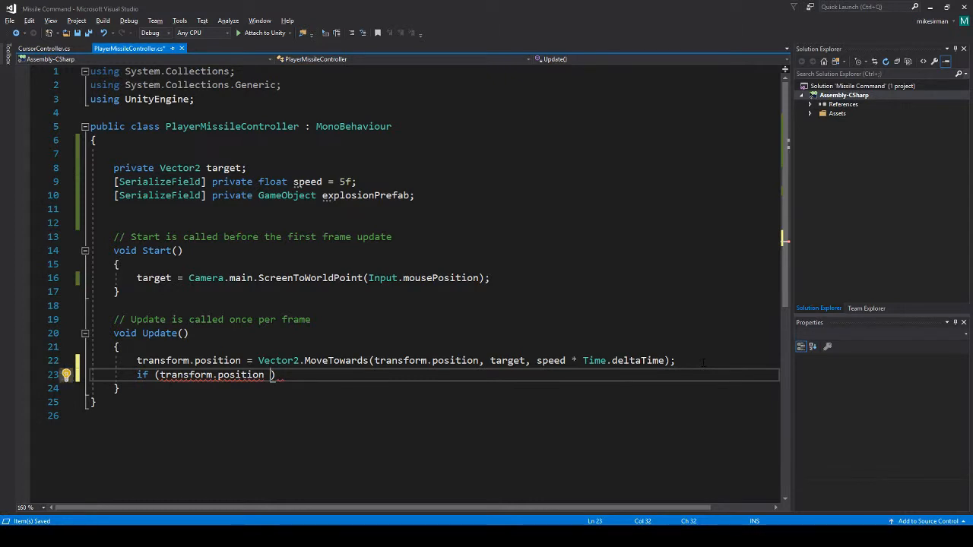
text(==)
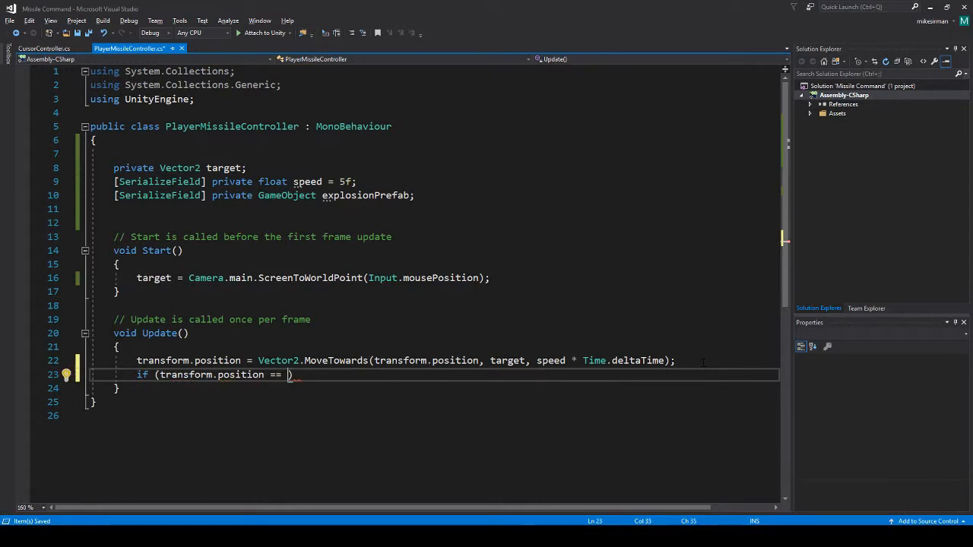
text(target)
text({)
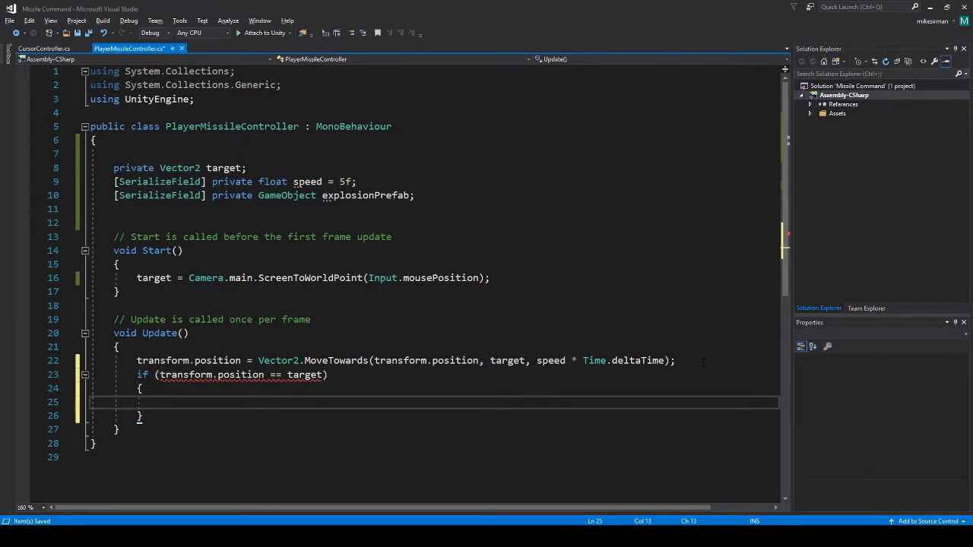
text(inst)
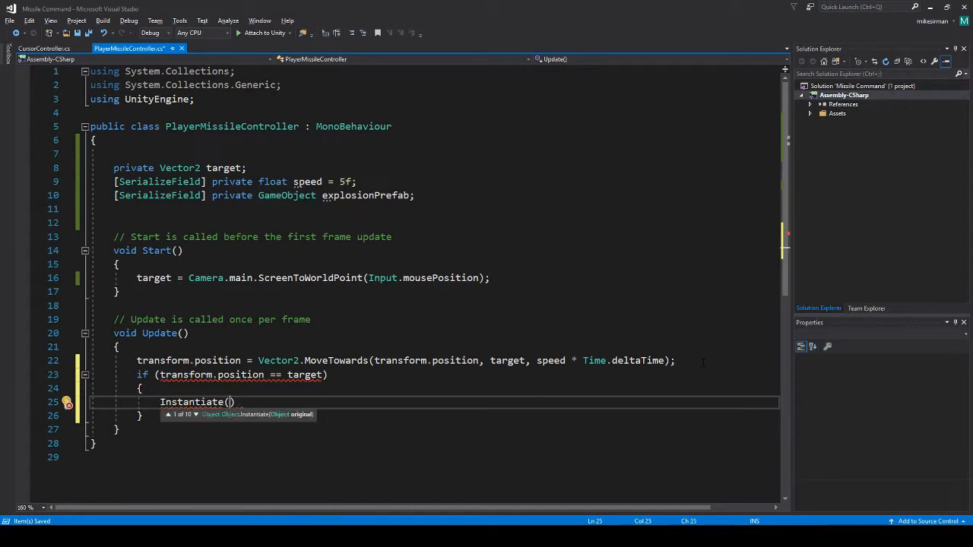
text(explosionPrefab, transform.position, Quaternion.identity)
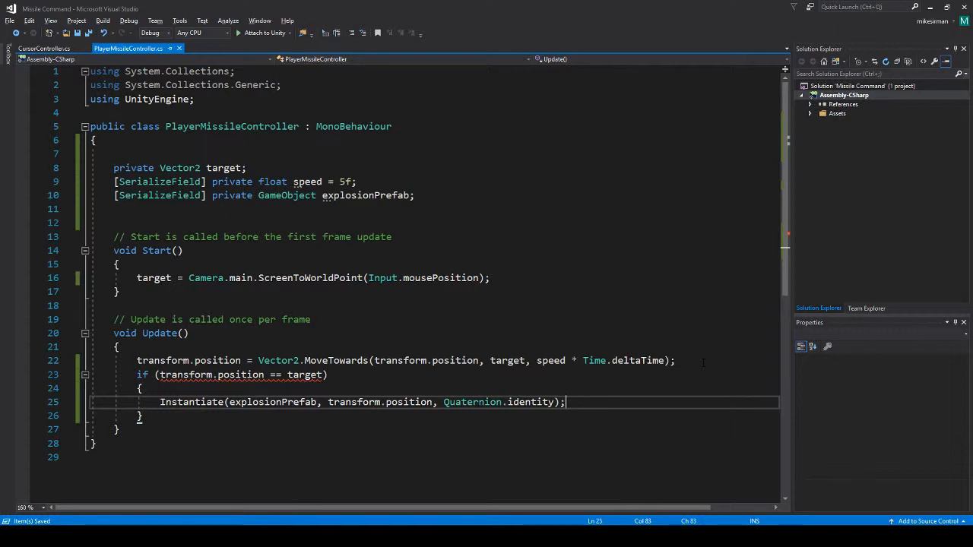
Step: Add Destroy(gameObject); after the Instantiate call so the missile removes itself
text(de)
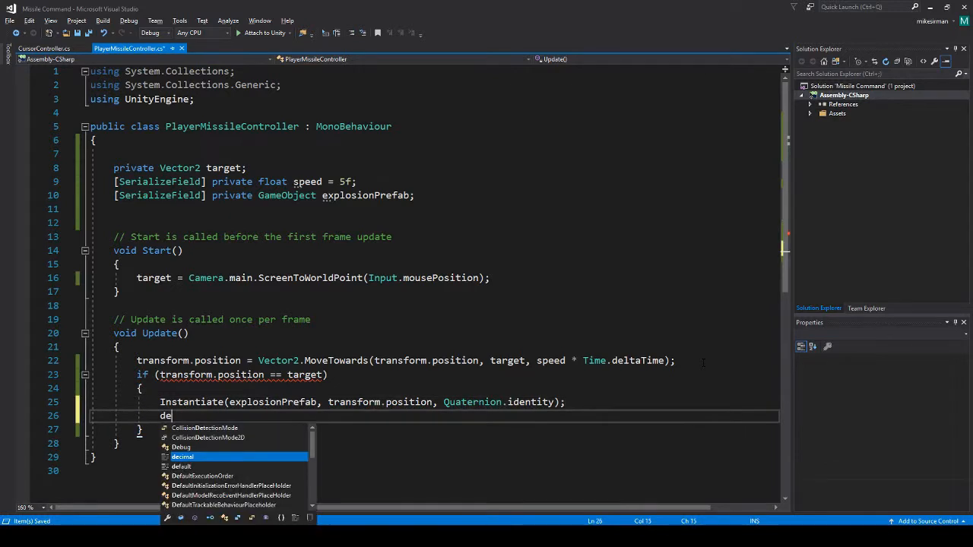
text(stroy())
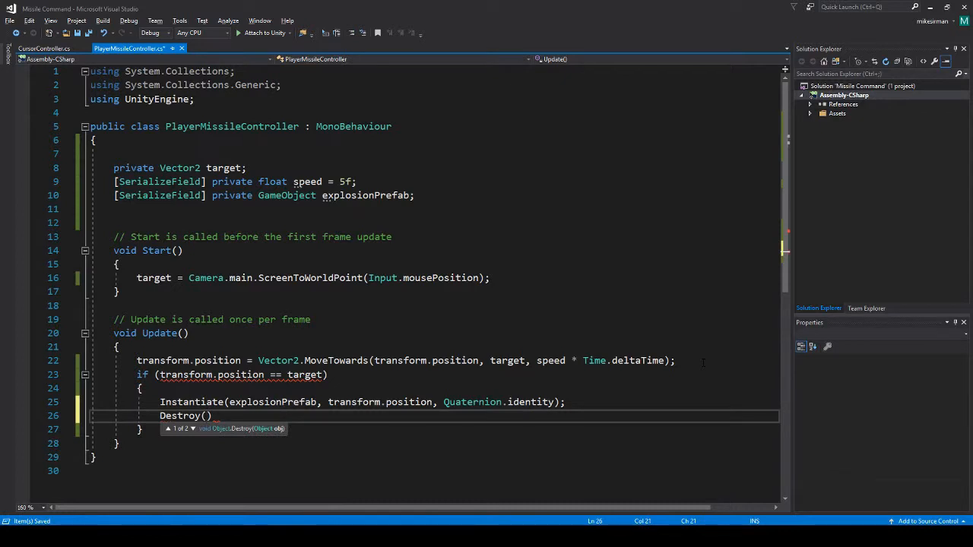
text(gameObject)
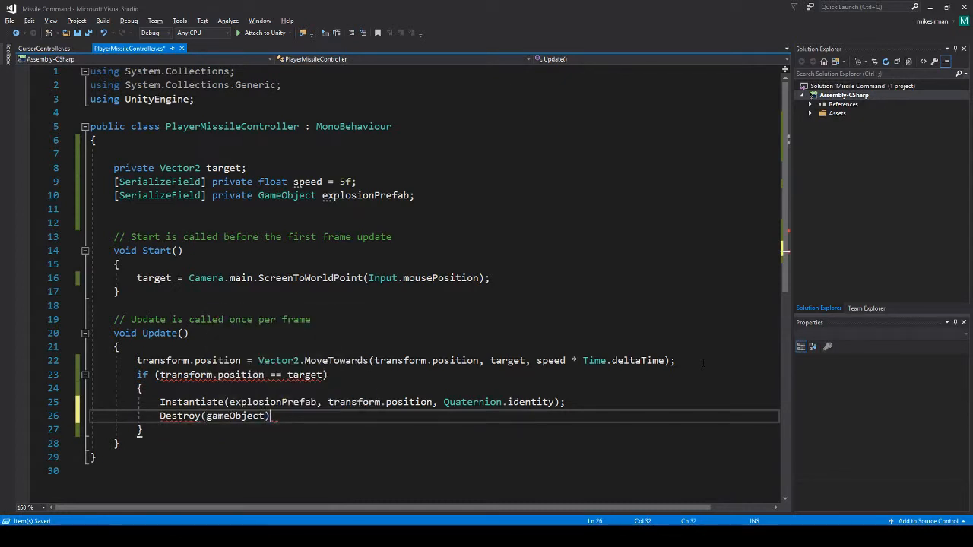
text(;)
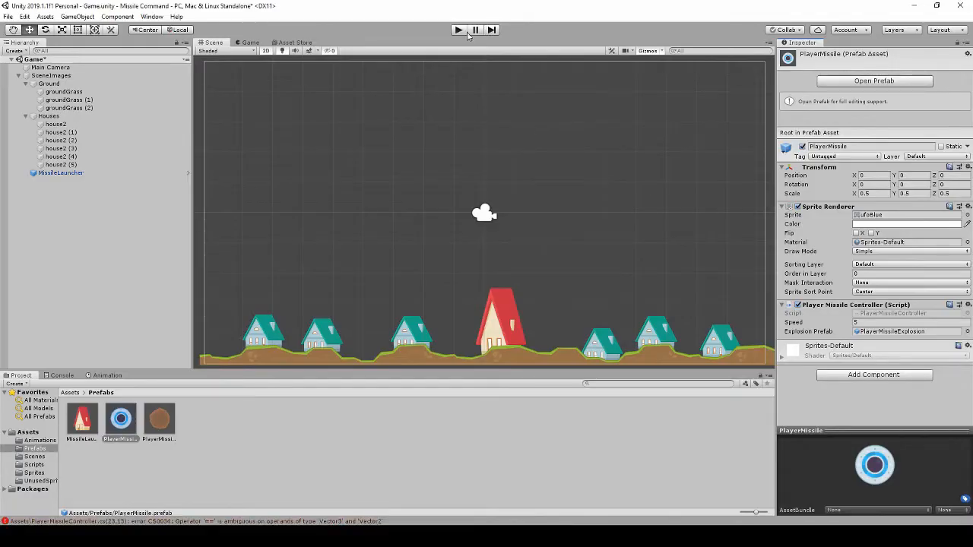
Step: Jump to the erroring line and cast the missile position to Vector2 in the arrival check
click(457, 30)
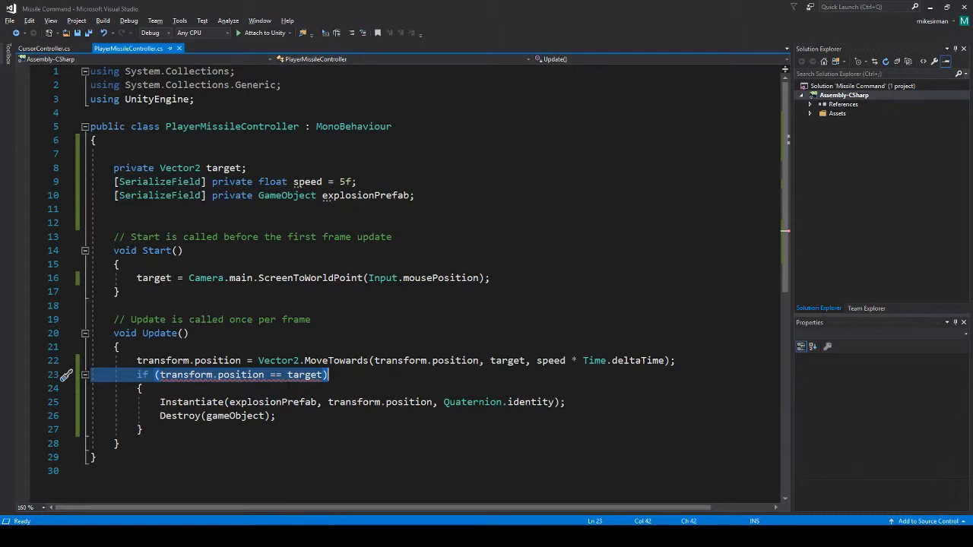
mouse_move(271, 374)
text((v )
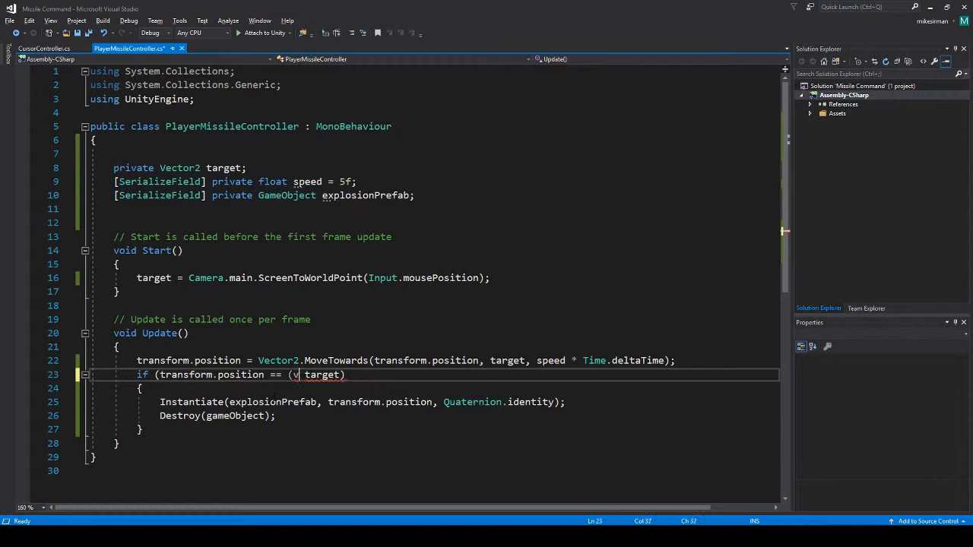
text(ec)
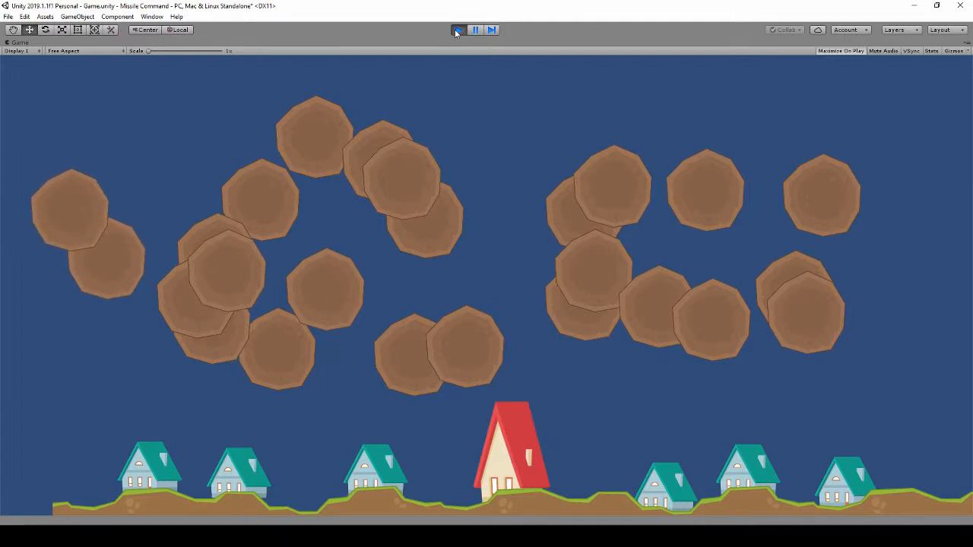
Step: Stop the play test after seeing explosions pile up at missile targets
click(459, 31)
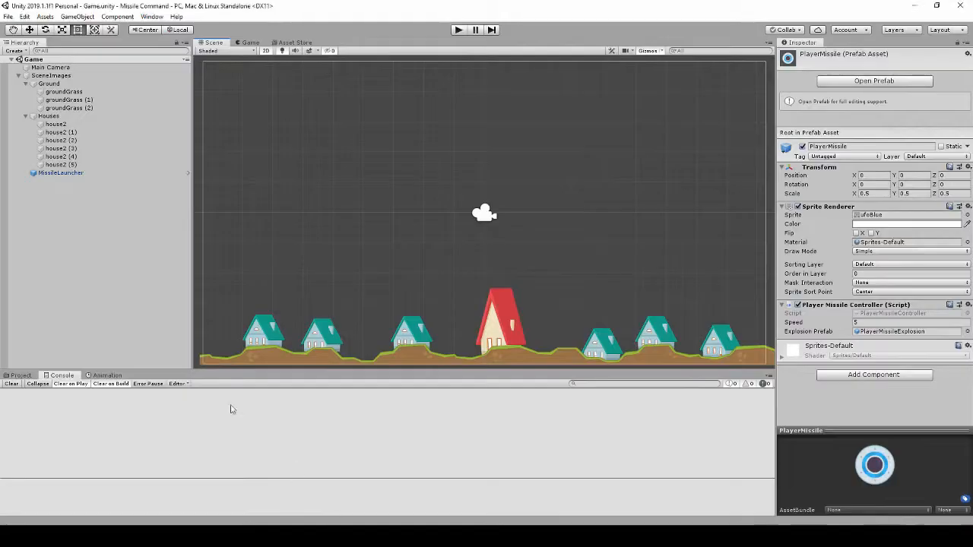
Step: Add a new selfDestruct script component to the PlayerMissileExplosion prefab
click(21, 374)
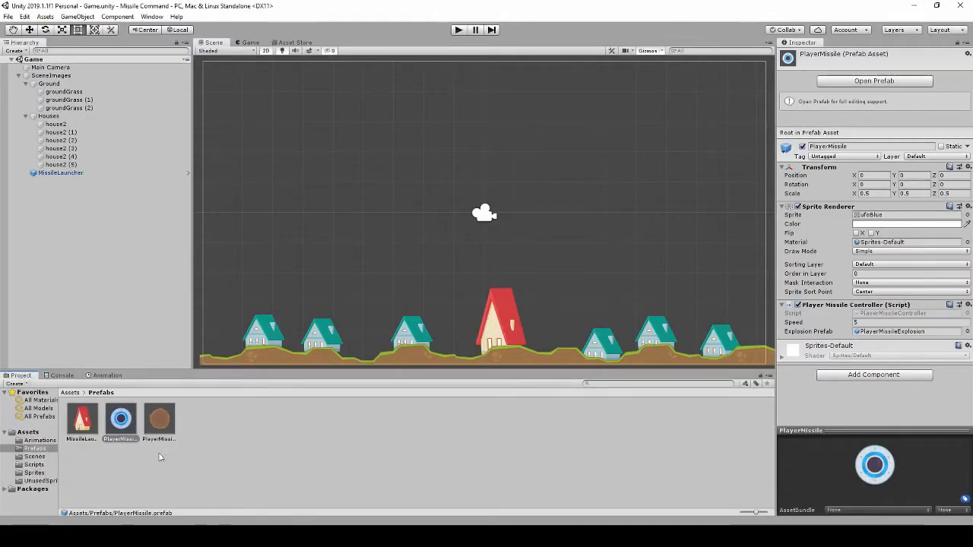
click(158, 419)
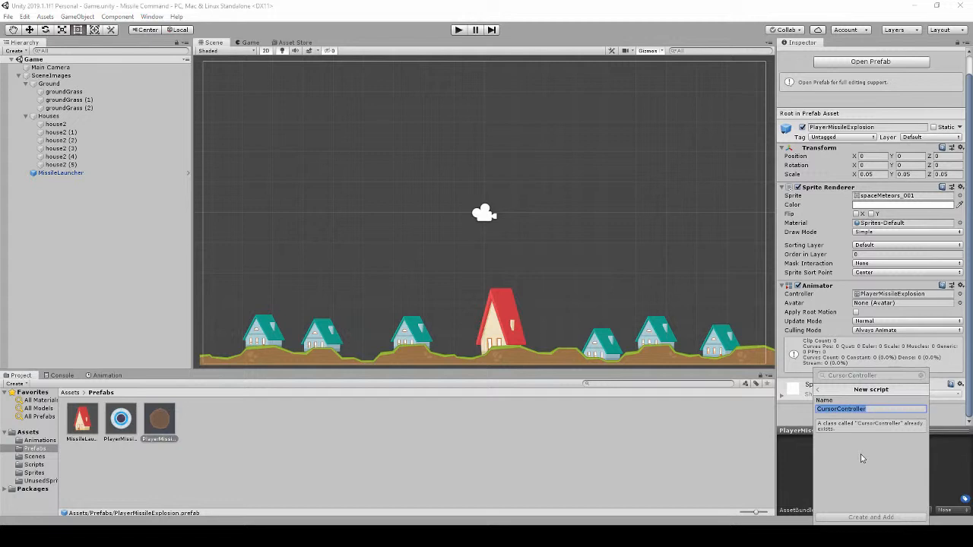
text(selfDestruct)
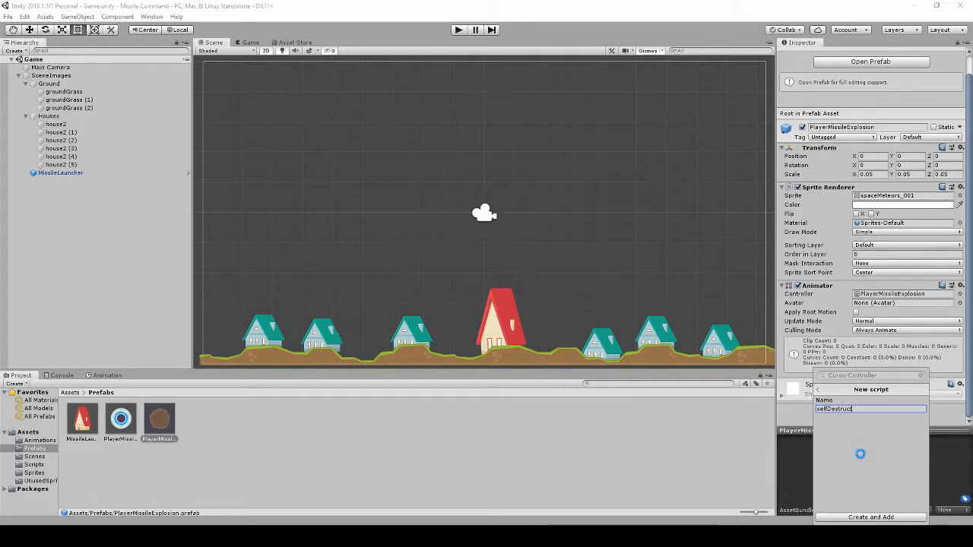
click(869, 517)
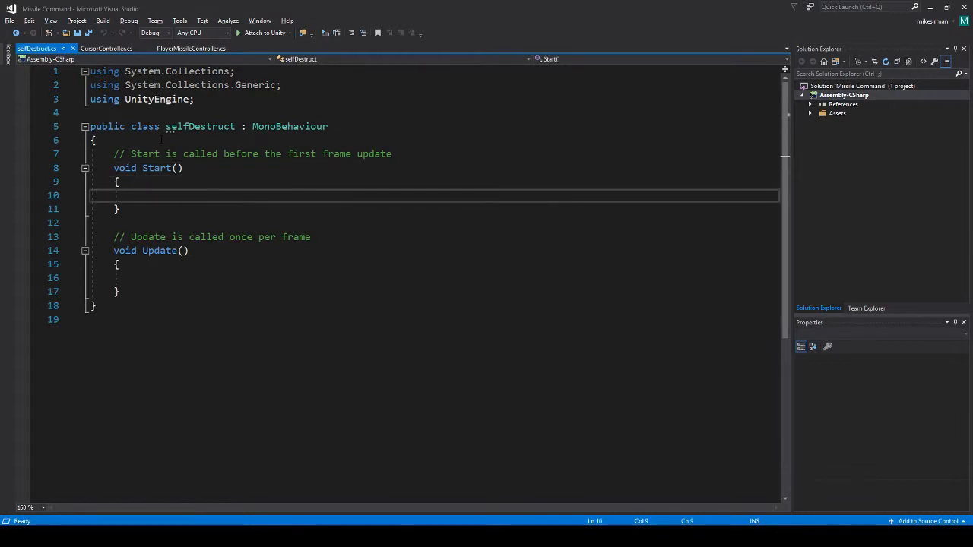
Step: Declare a [SerializeField] private float destroyTime = 1f in selfDestruct
text(Destroy())
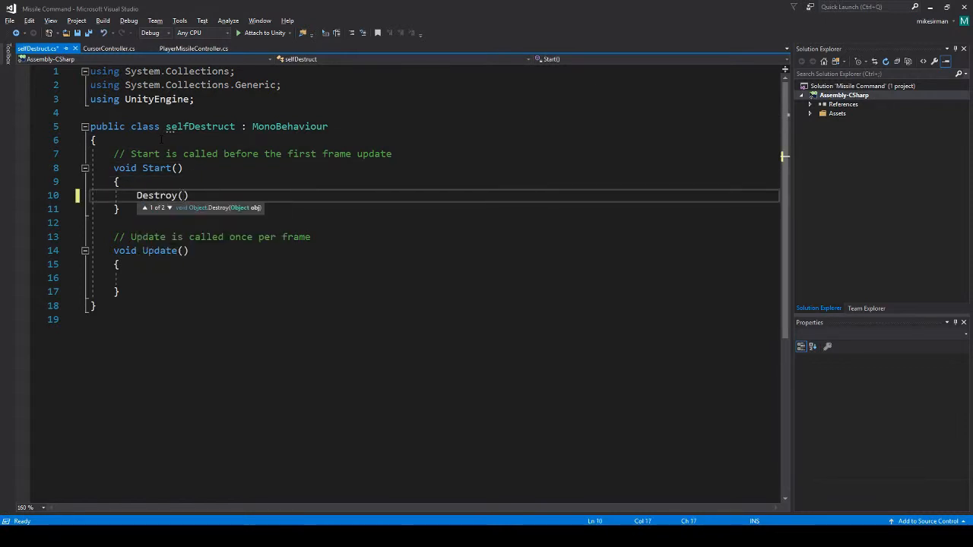
key(enter)
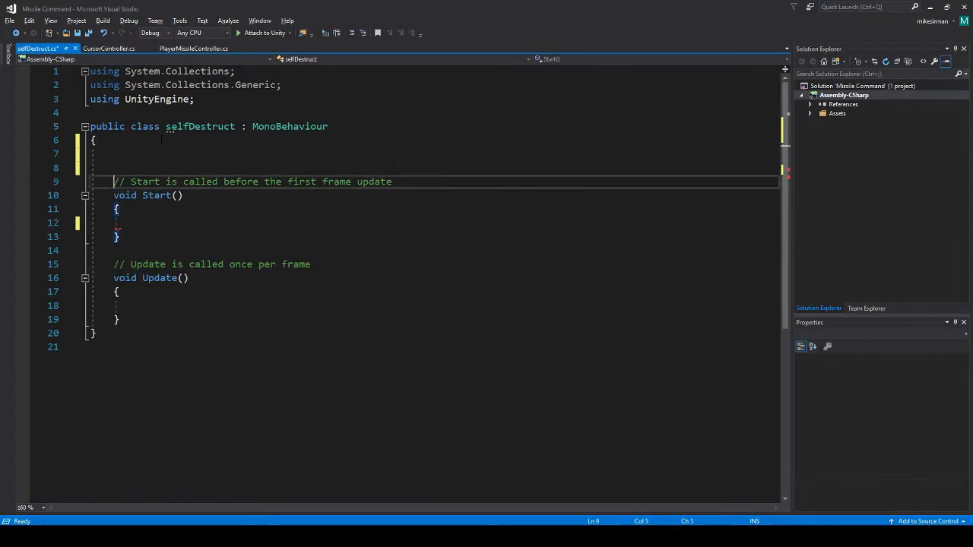
text([SerializeField] private float destroyTime =)
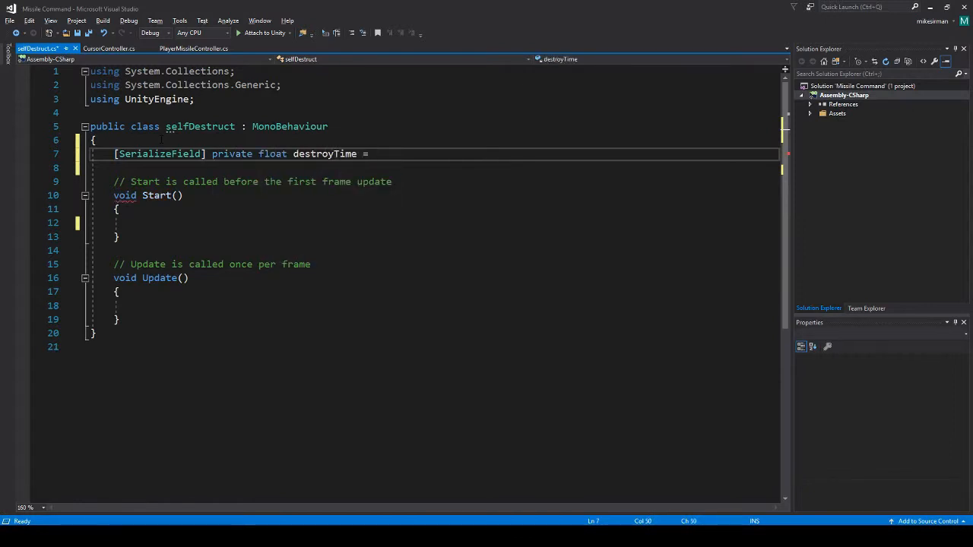
text(1f;)
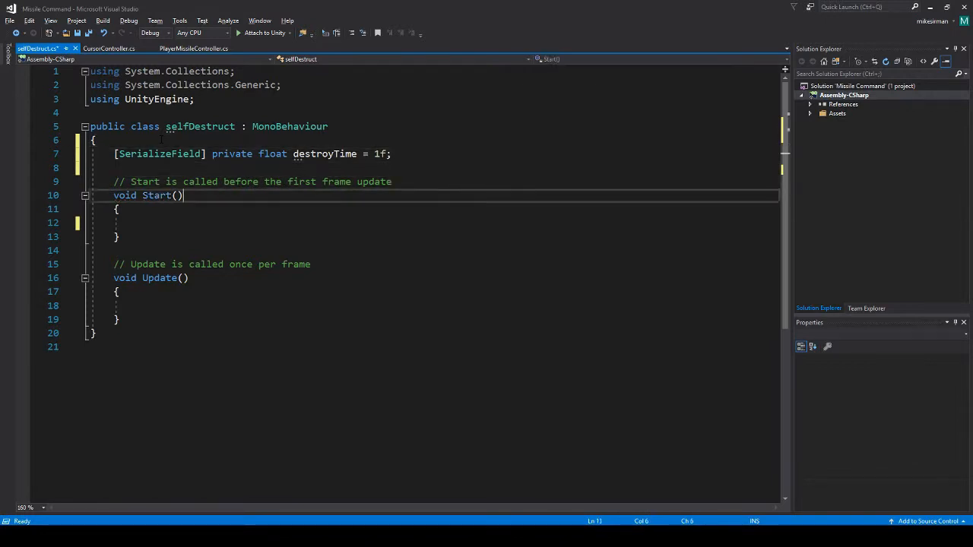
text(destroyTime)
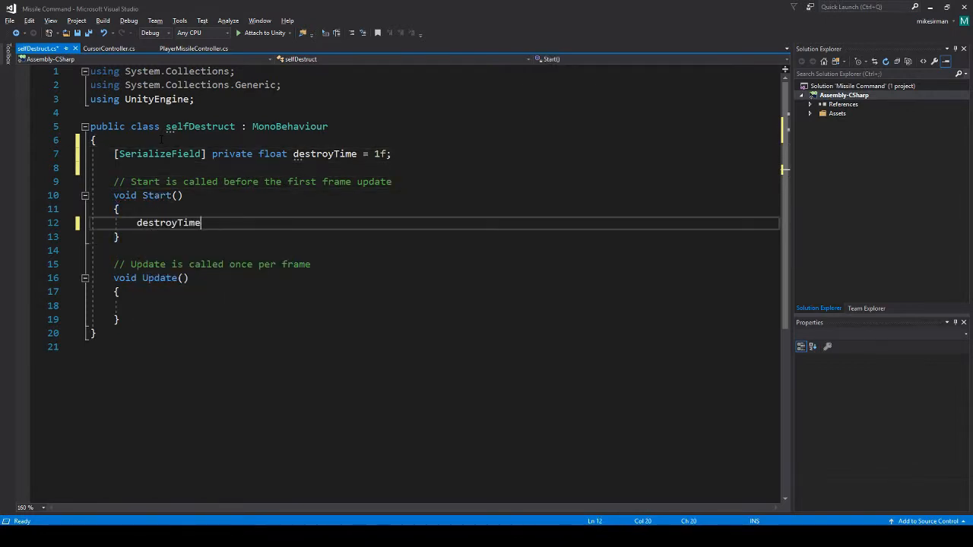
key(BackSpace)
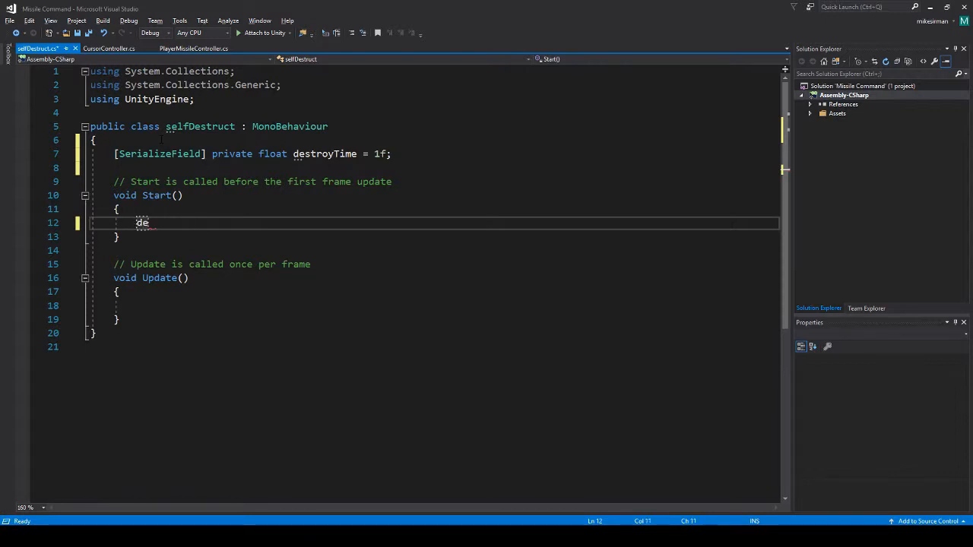
Step: In Start, call Destroy(gameObject, destroyTime) so the explosion removes itself
text(sto)
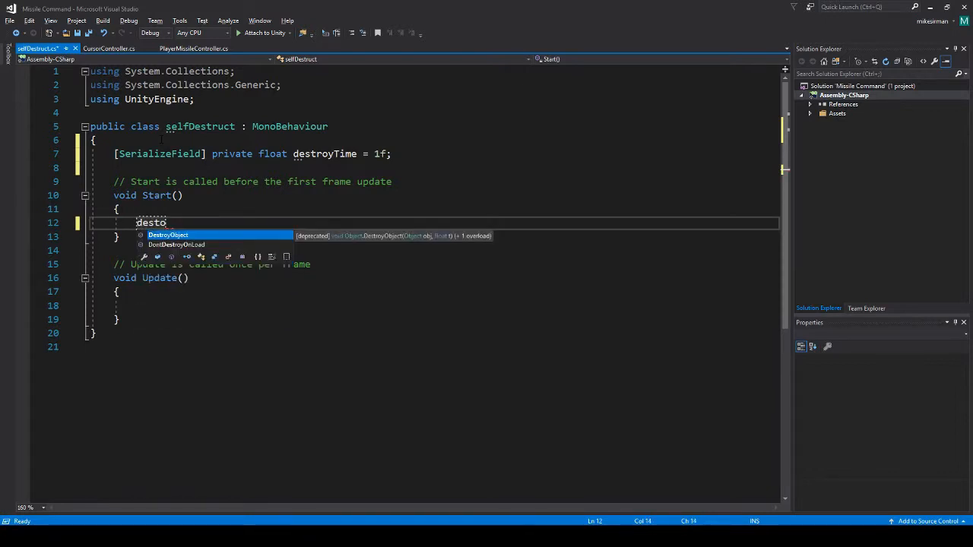
text(Destroy()
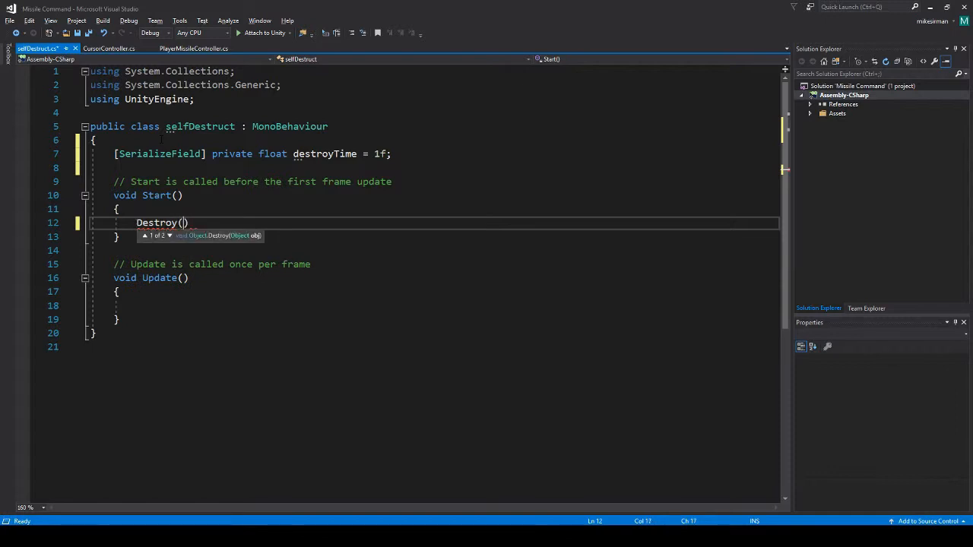
text(gameObject,)
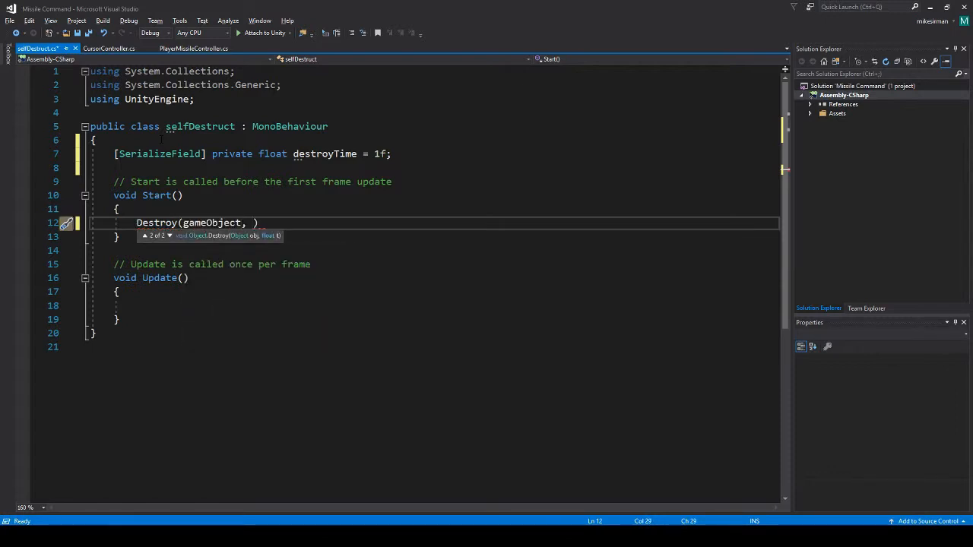
text(dest)
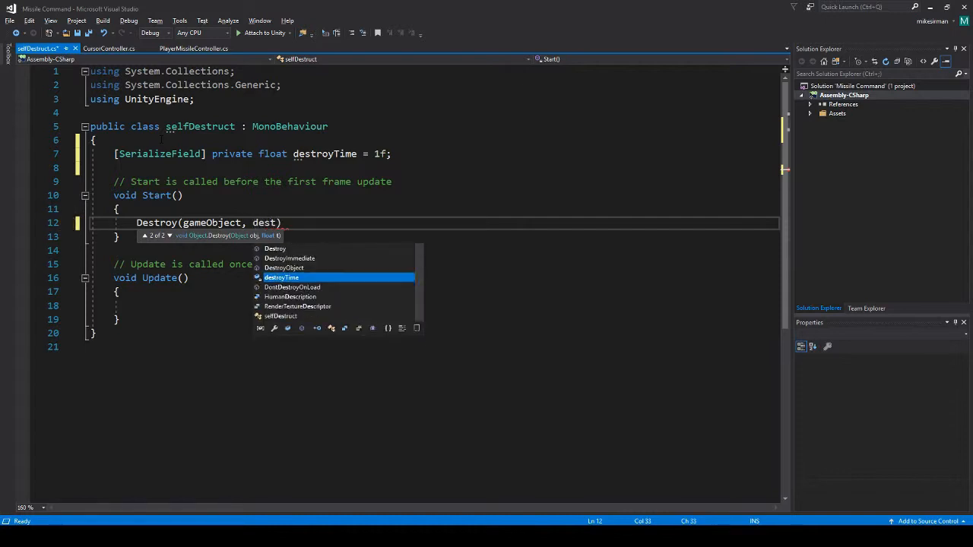
key(Tab)
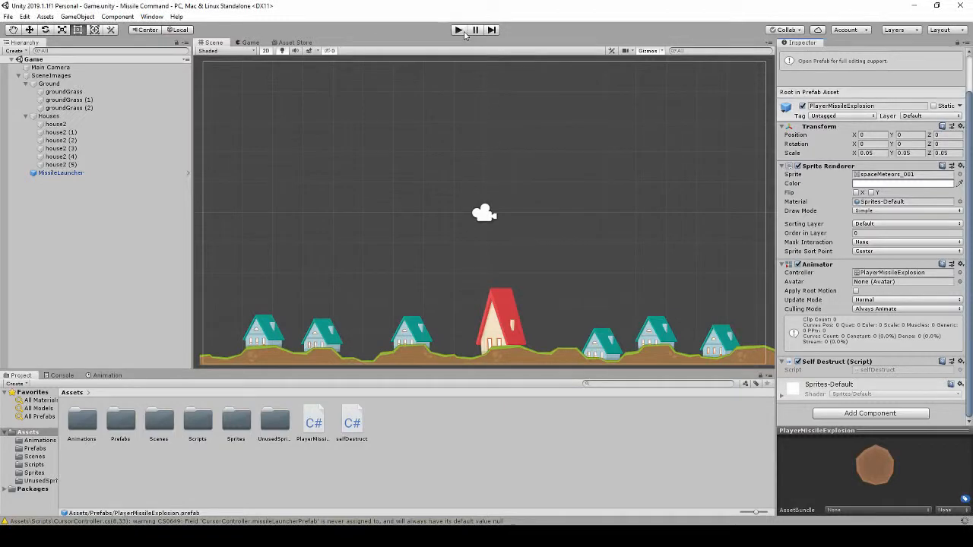
Step: Briefly play-test the self-destructing explosions, then view both scripts in the Scripts folder
click(458, 30)
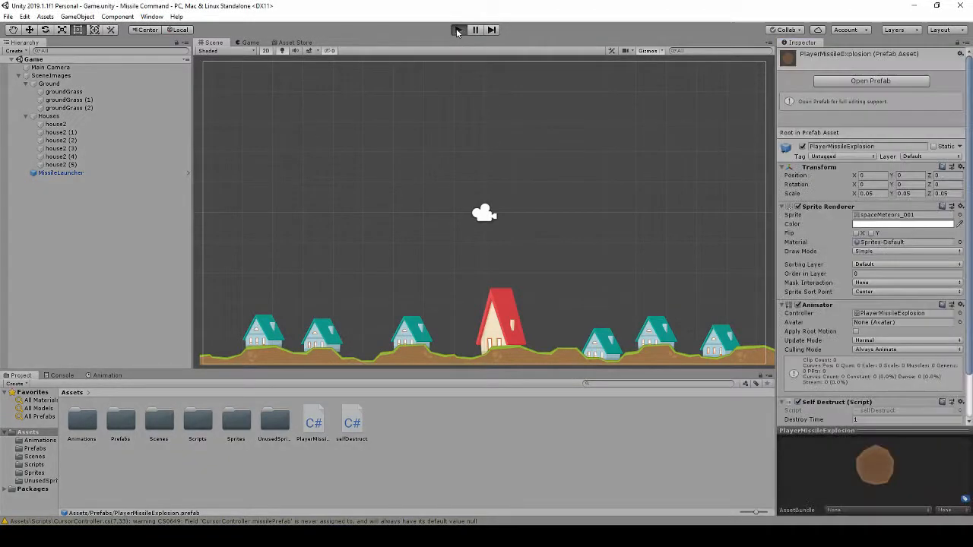
click(459, 31)
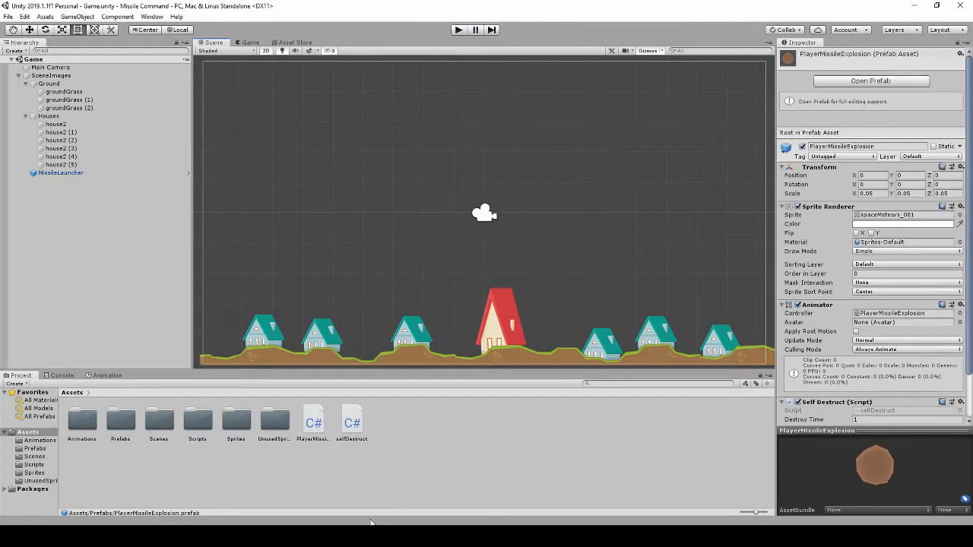
mouse_move(329, 459)
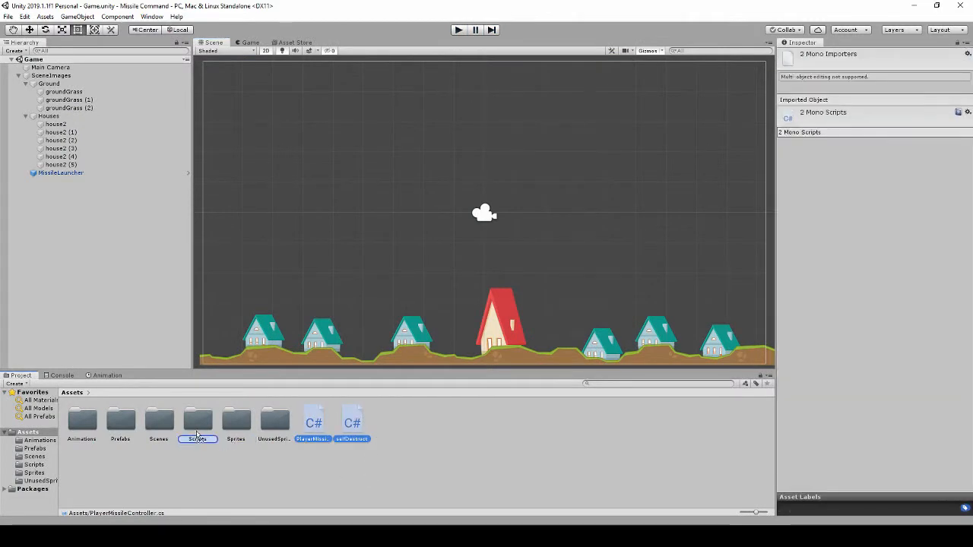
double_click(198, 419)
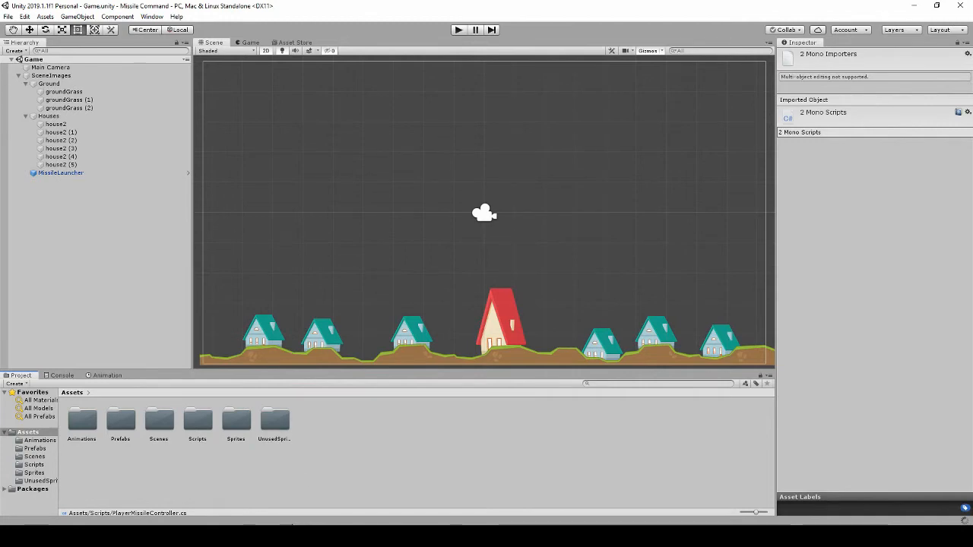